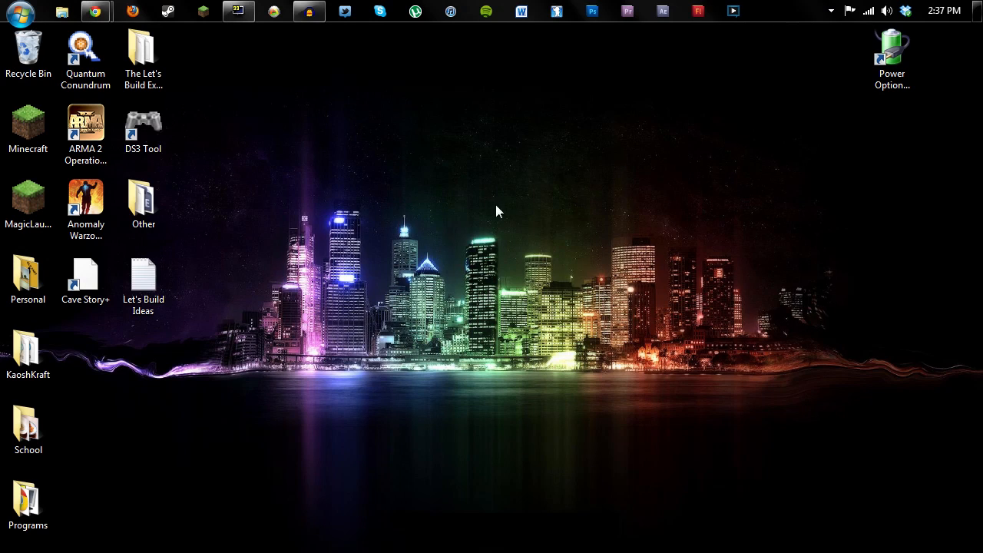
mouse_move(525, 269)
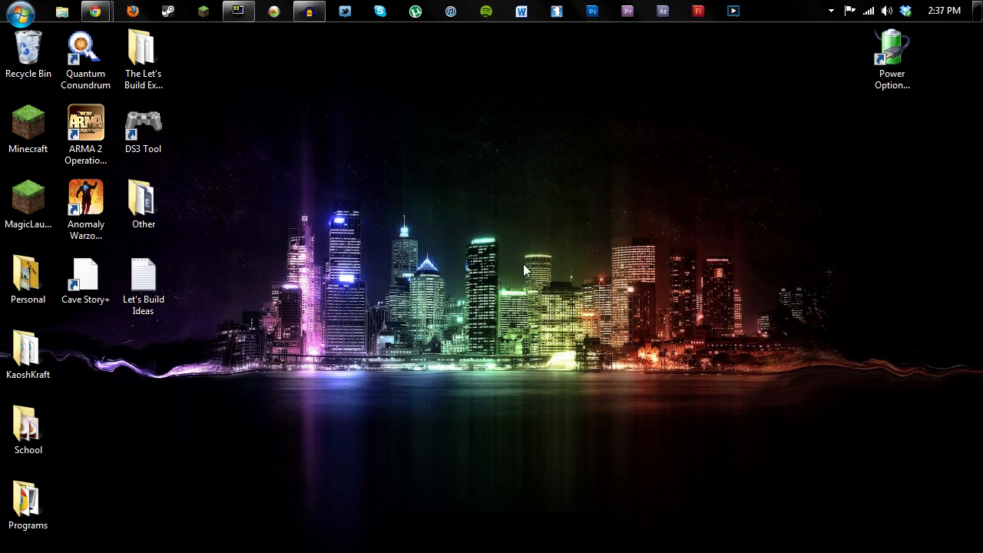
mouse_move(421, 182)
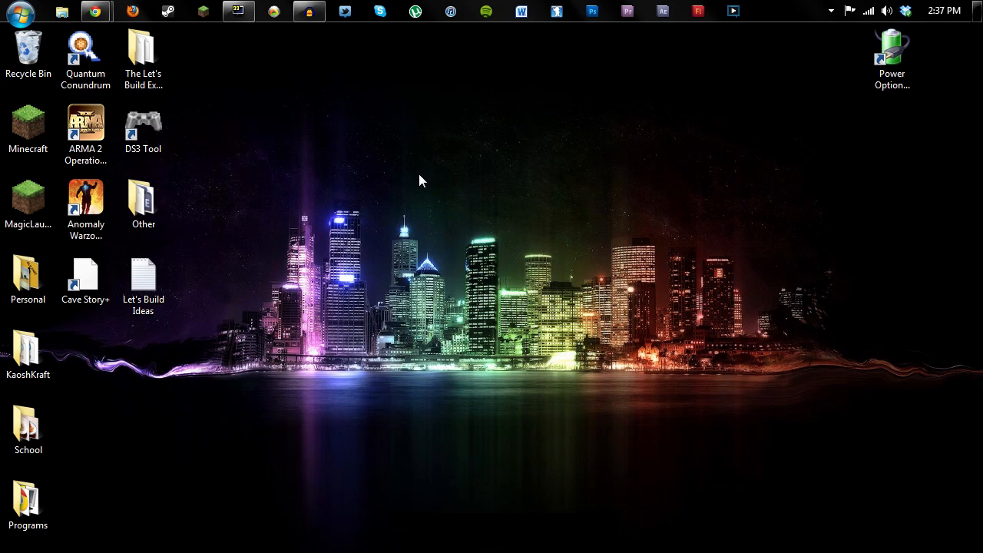
mouse_move(485, 225)
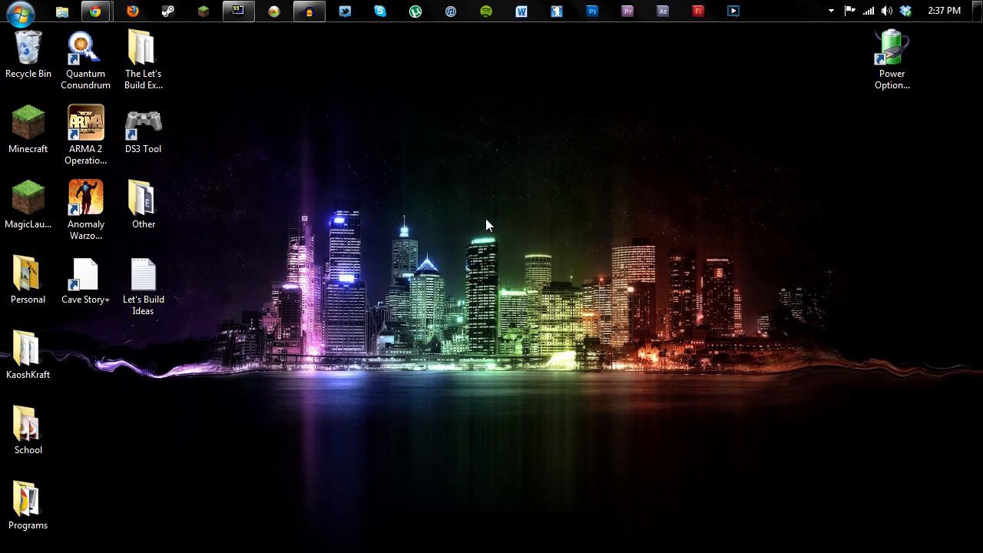
mouse_move(497, 237)
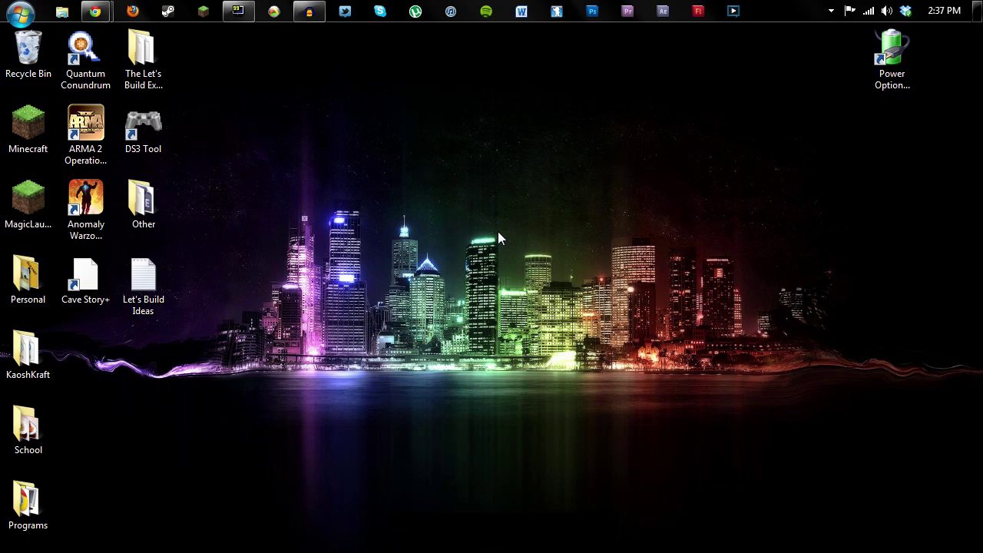
mouse_move(452, 212)
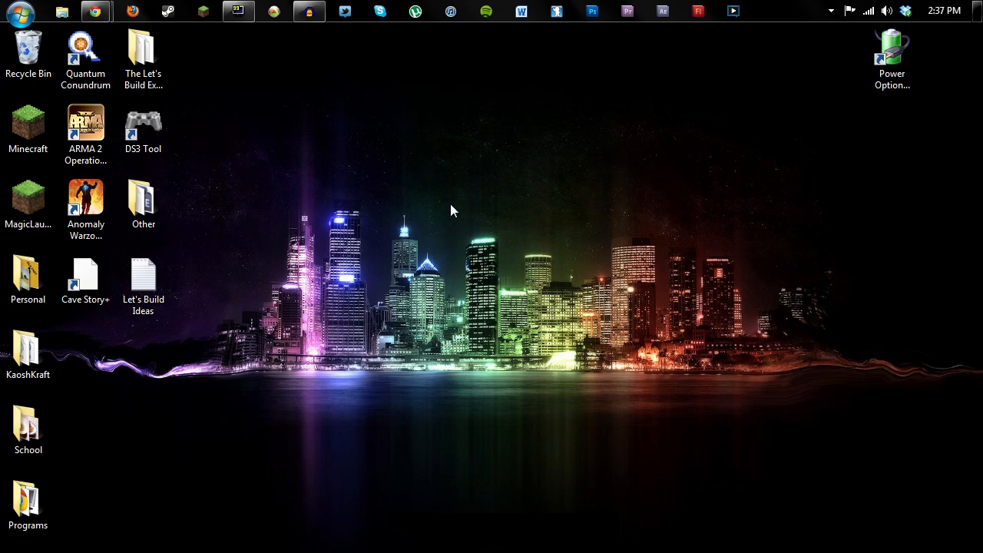
mouse_move(449, 248)
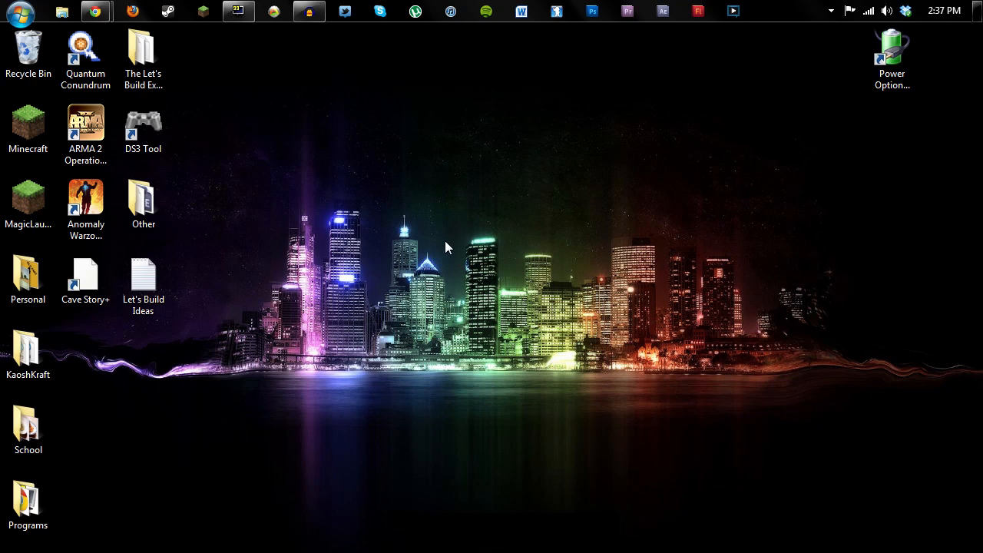
mouse_move(461, 215)
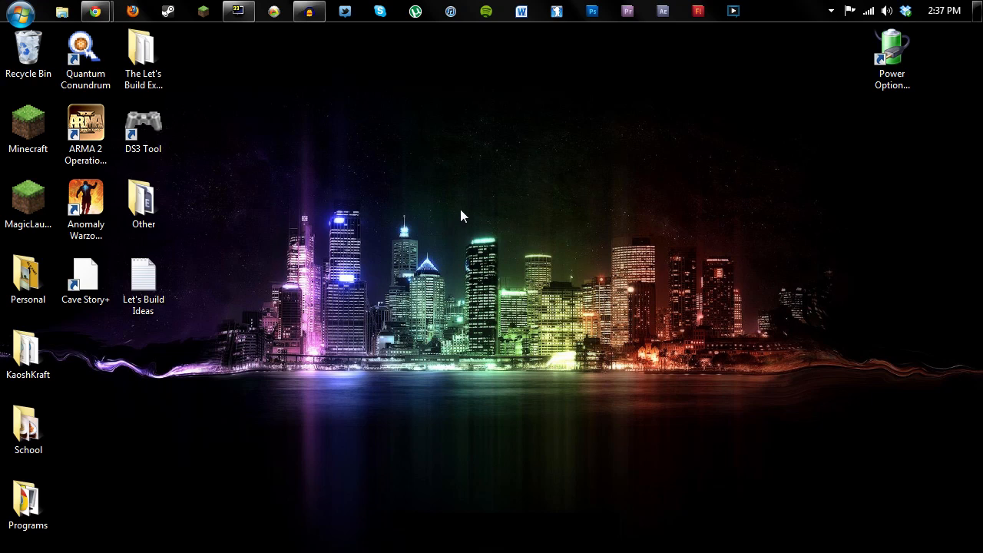
mouse_move(442, 221)
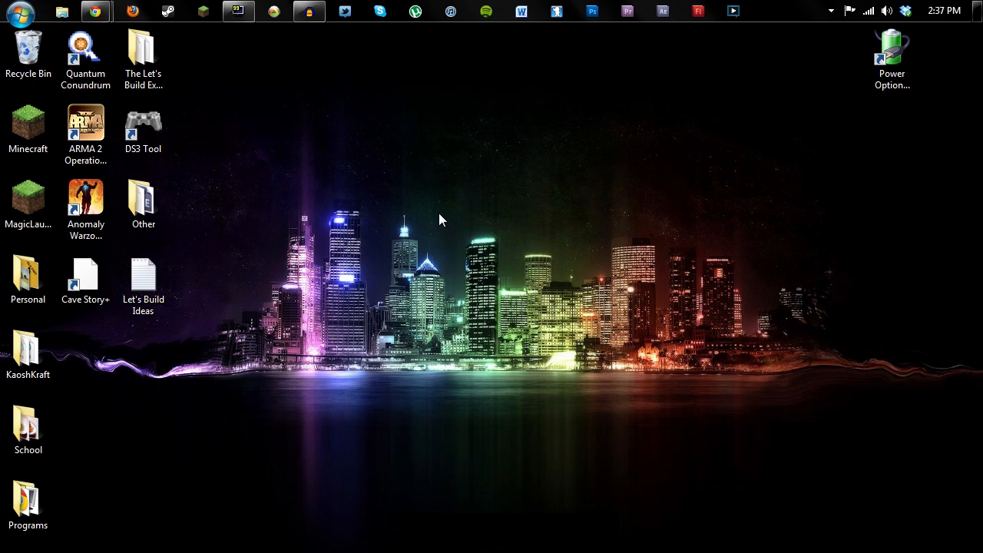
mouse_move(442, 216)
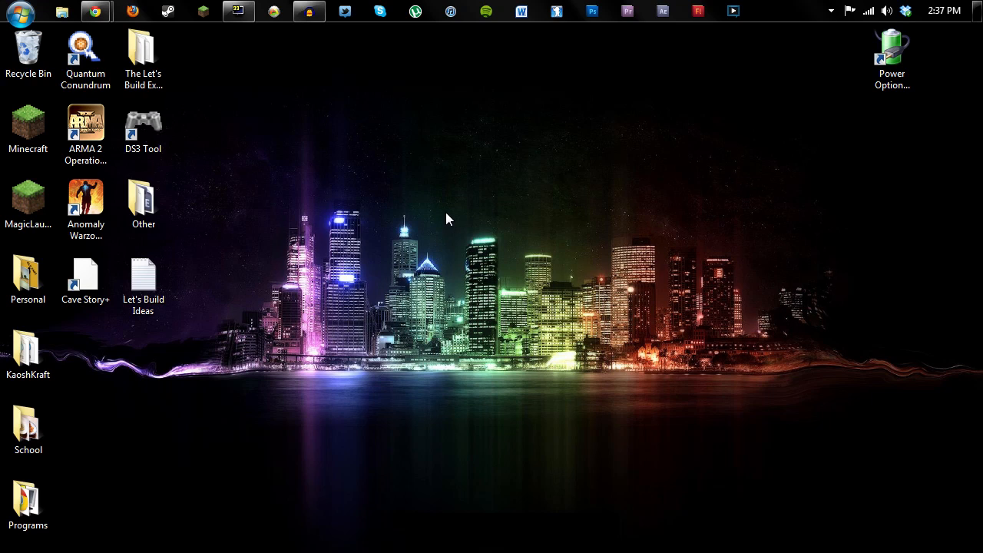
mouse_move(553, 237)
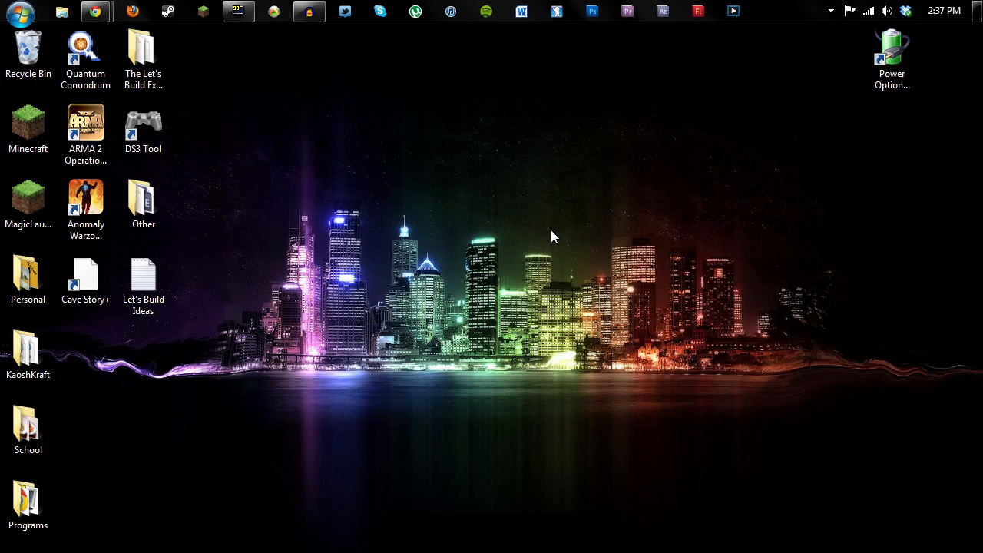
mouse_move(448, 239)
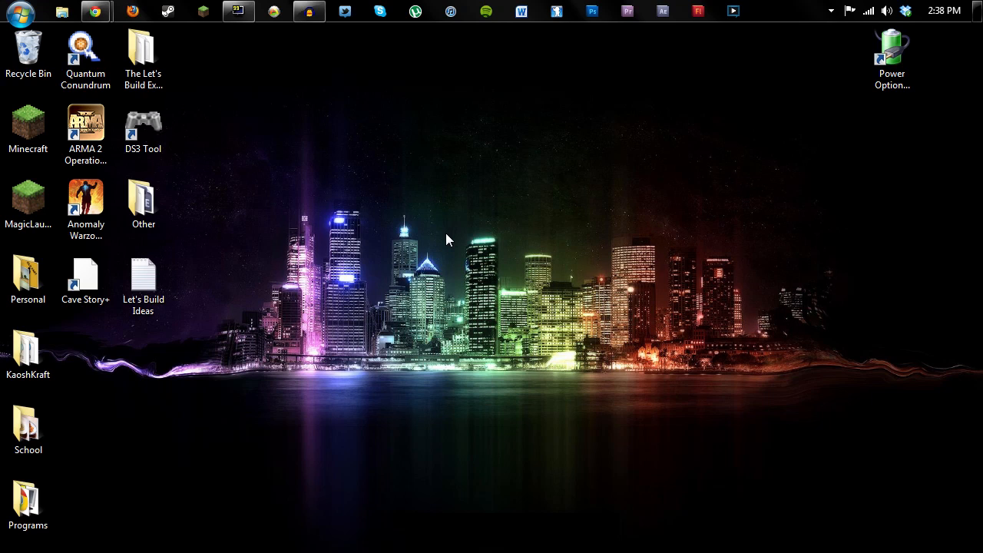
mouse_move(516, 238)
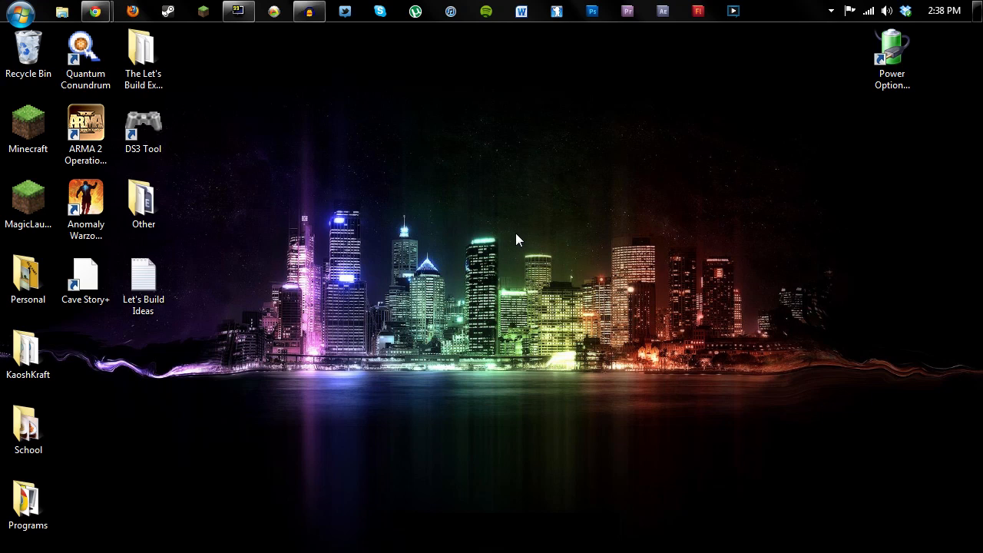
mouse_move(546, 224)
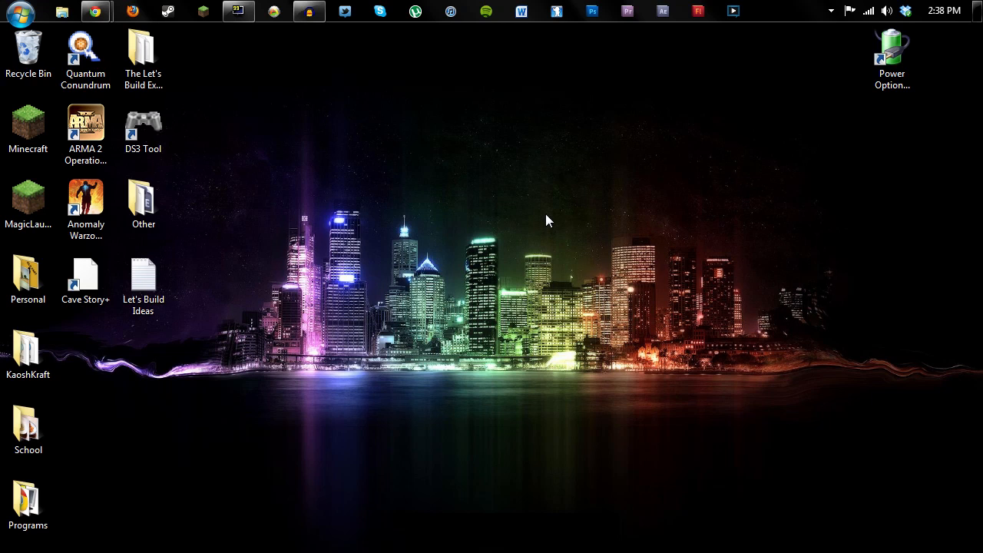
mouse_move(453, 234)
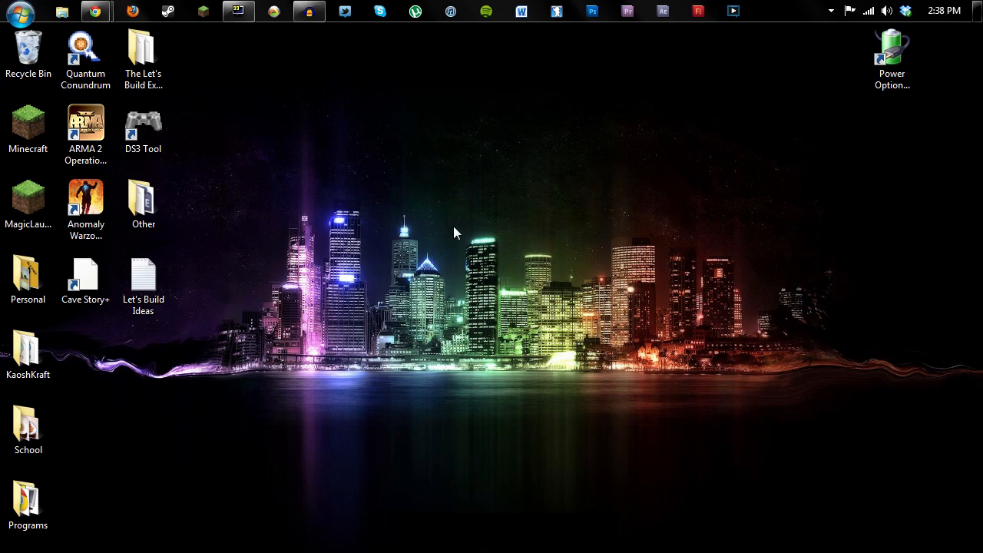
mouse_move(516, 218)
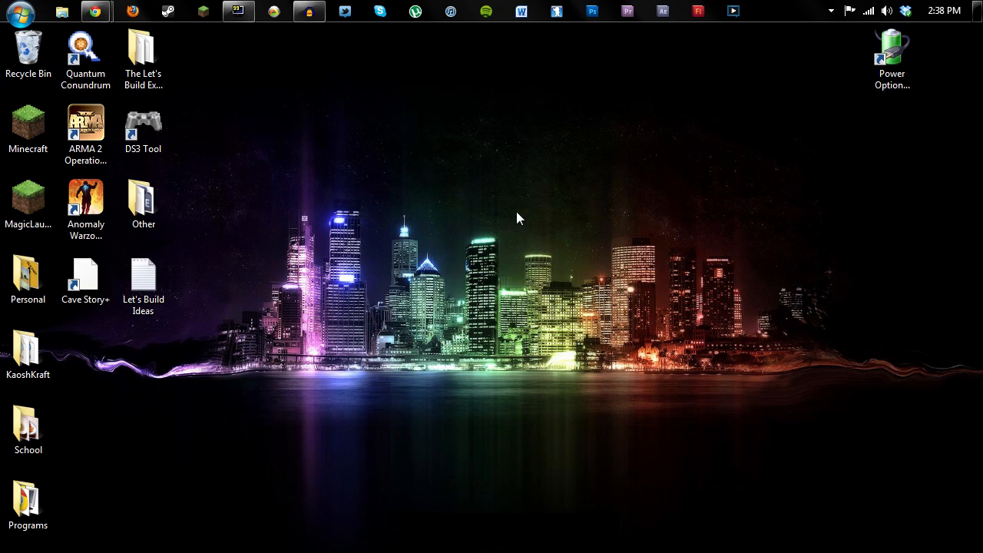
mouse_move(468, 268)
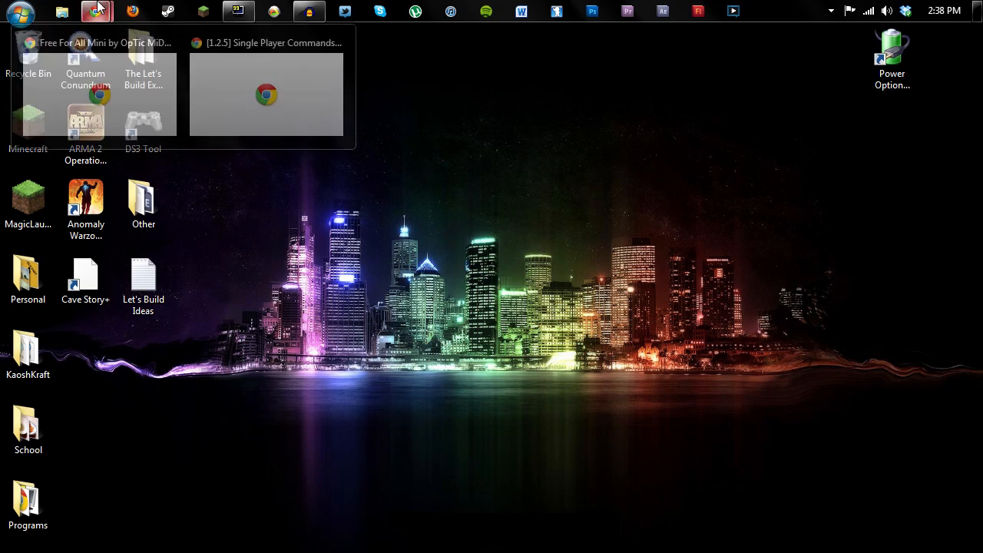
Step: Show the Single Player Commands v3.2.2 forum thread and scroll through its intro post
left_click(266, 95)
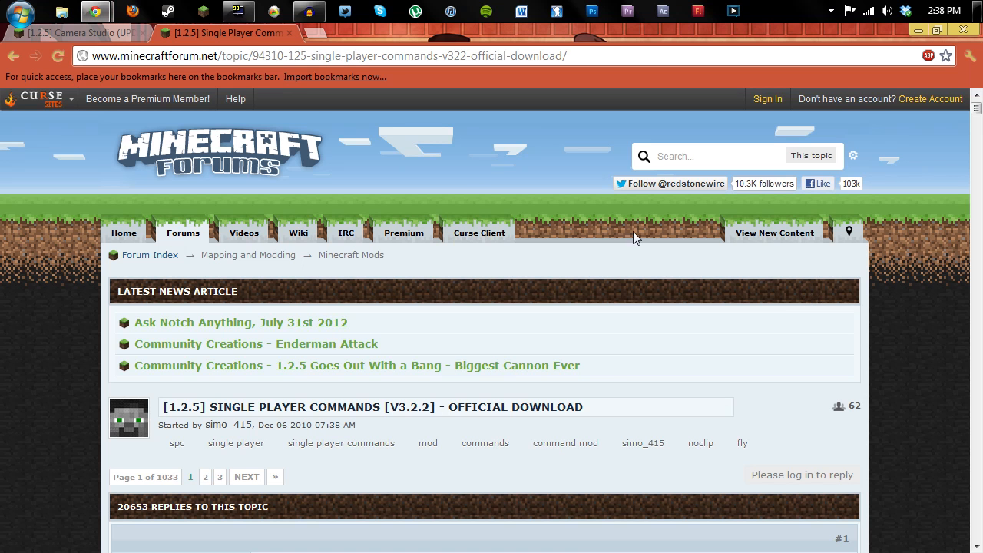
mouse_move(514, 442)
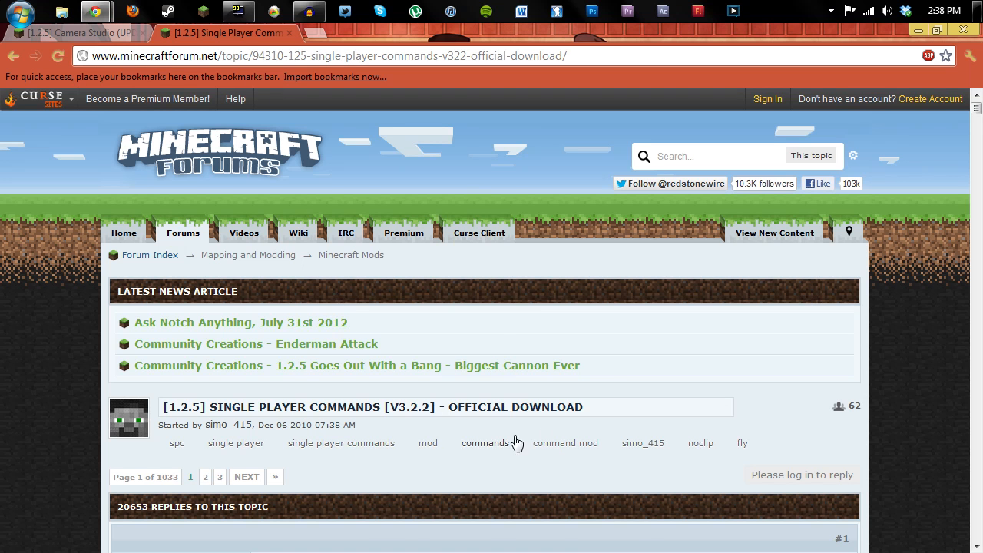
scroll("down", 3)
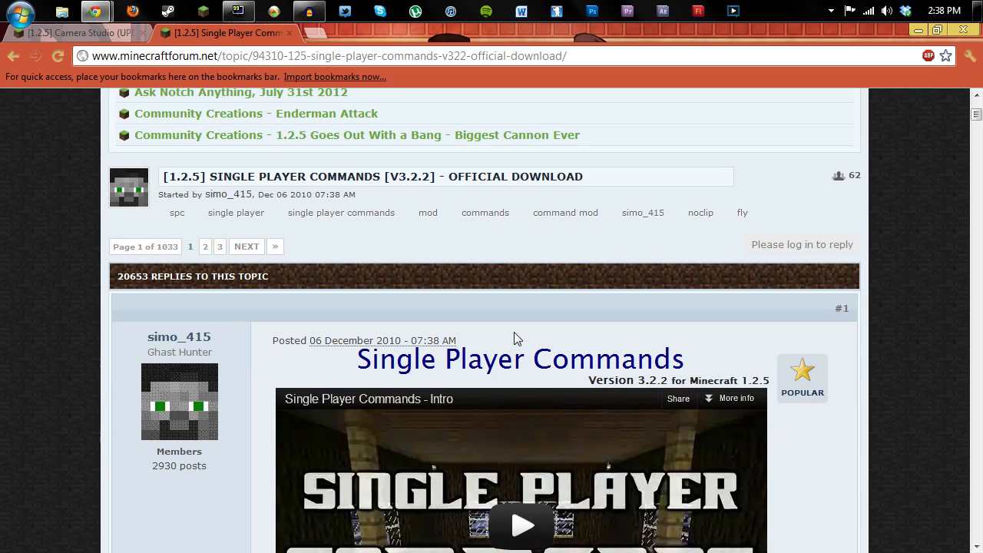
mouse_move(475, 328)
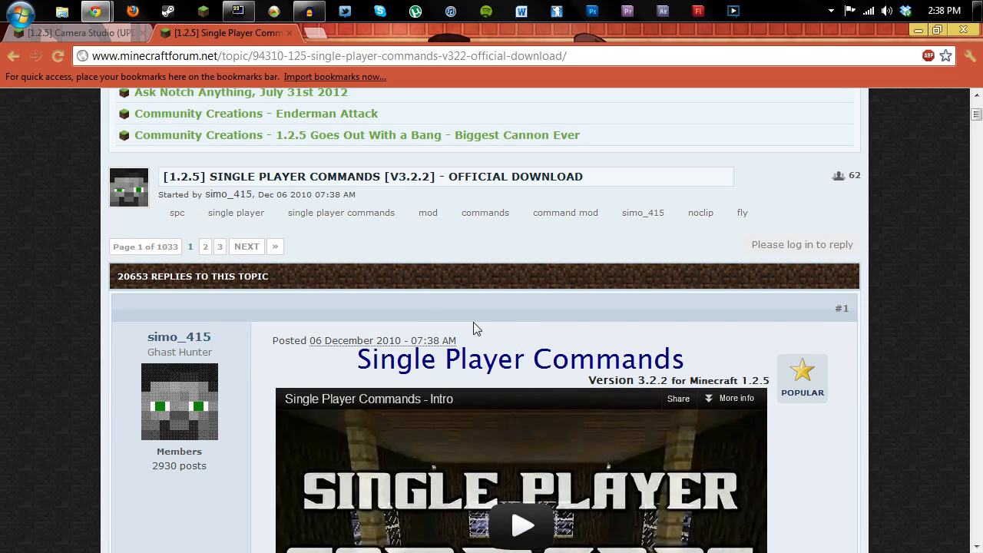
mouse_move(540, 335)
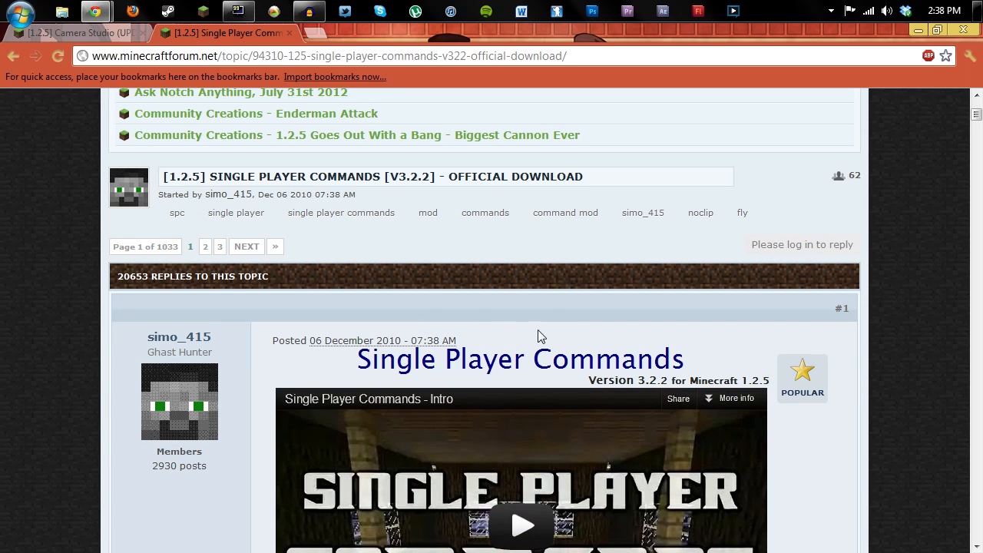
mouse_move(498, 298)
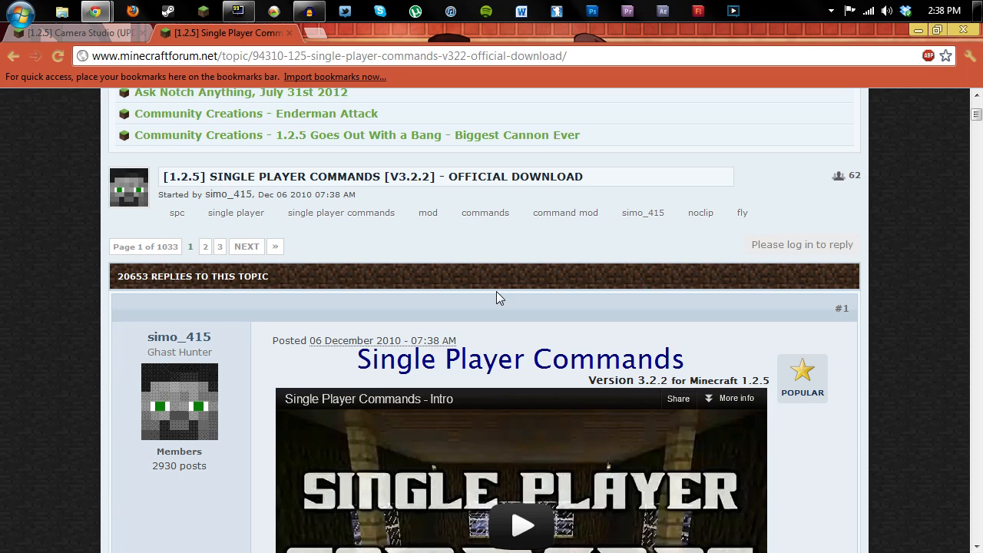
mouse_move(521, 310)
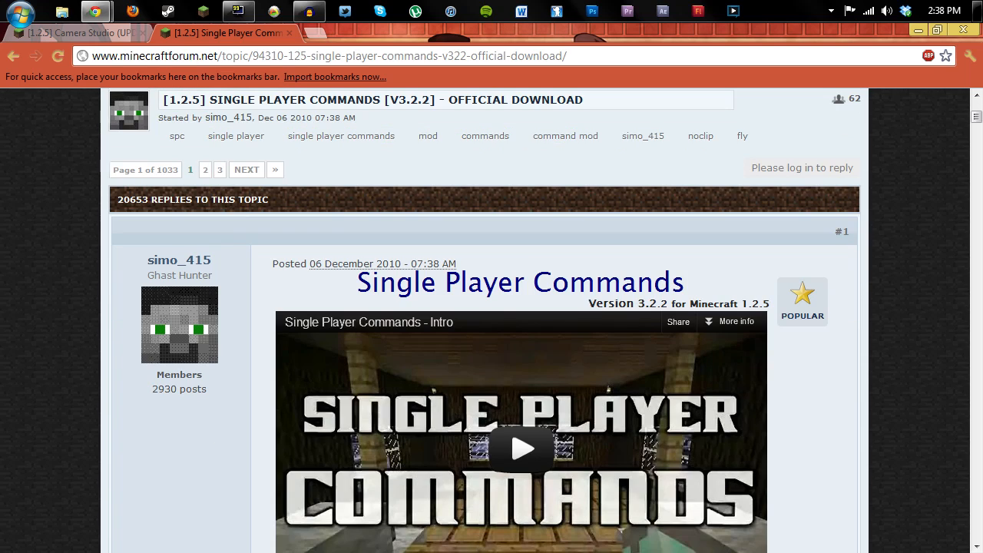
scroll("down", 3)
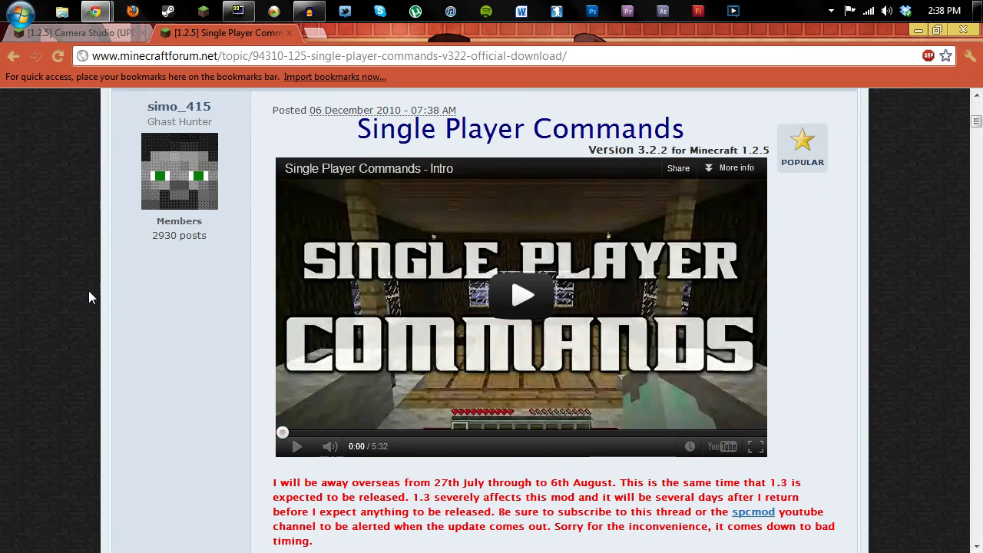
scroll("up", 3)
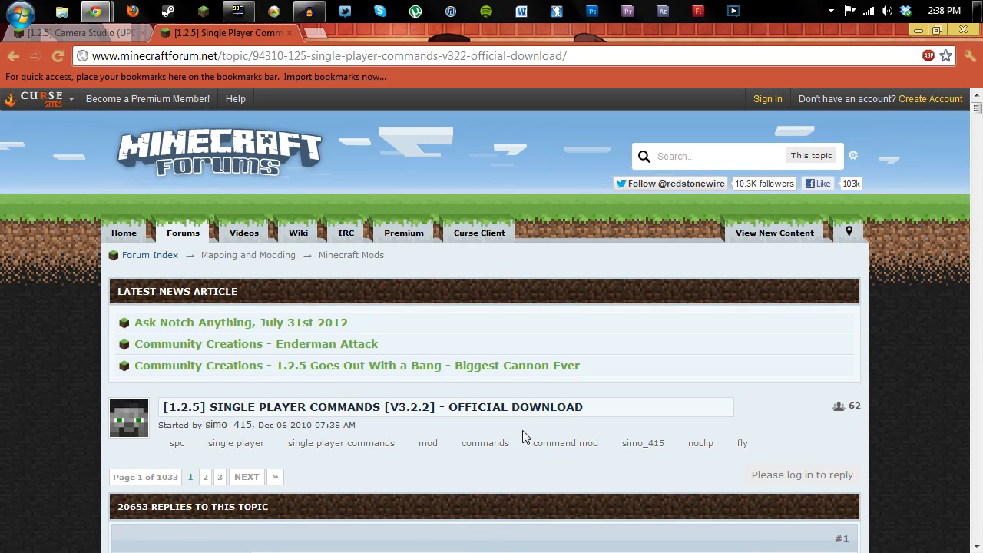
Step: Switch to the Camera Studio thread and scroll to its Download Links and Installation section
left_click(74, 32)
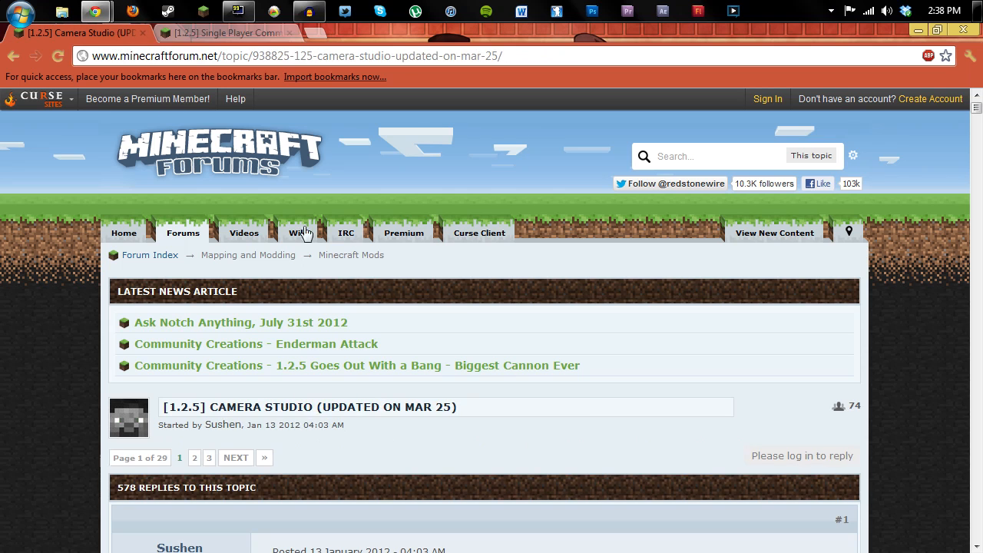
scroll("down", 3)
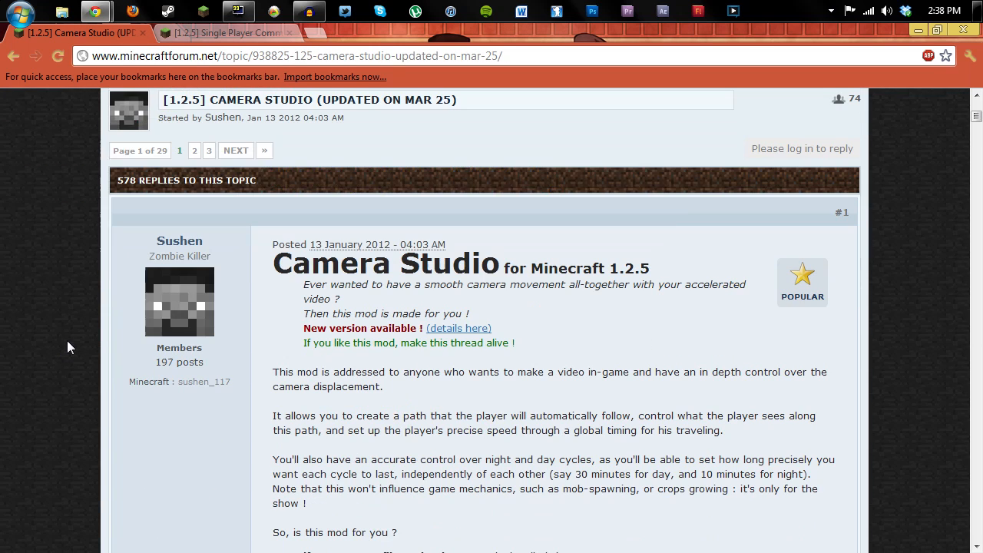
mouse_move(613, 328)
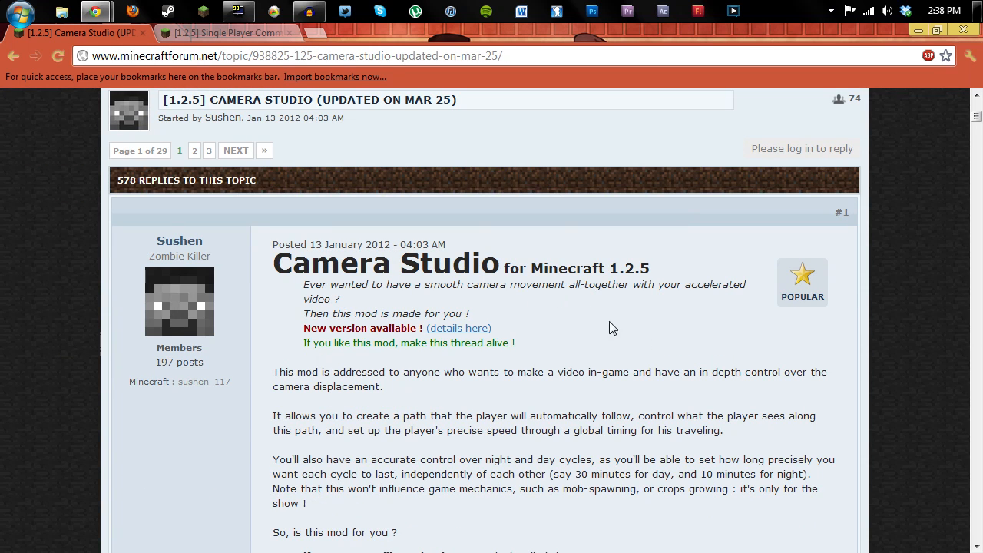
scroll("down", 3)
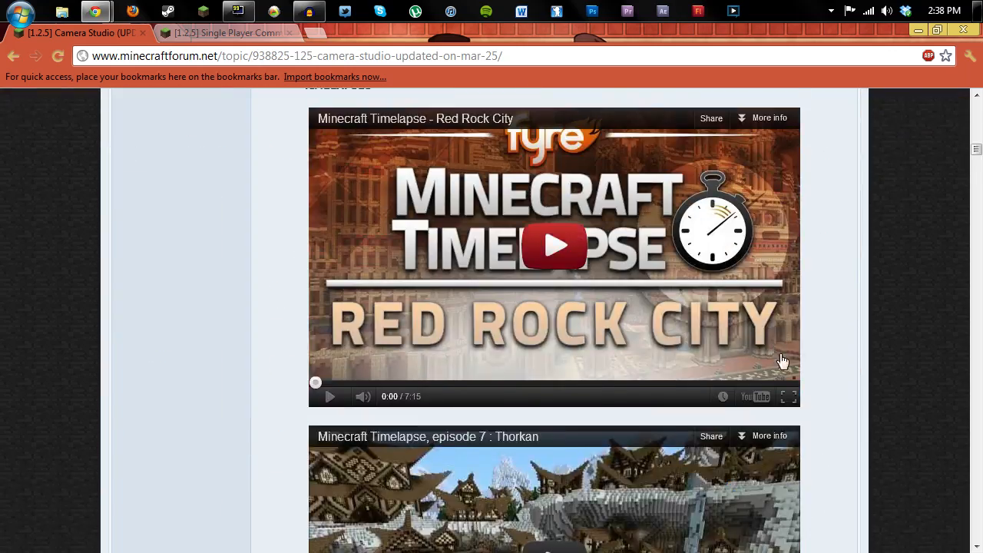
scroll("down", 3)
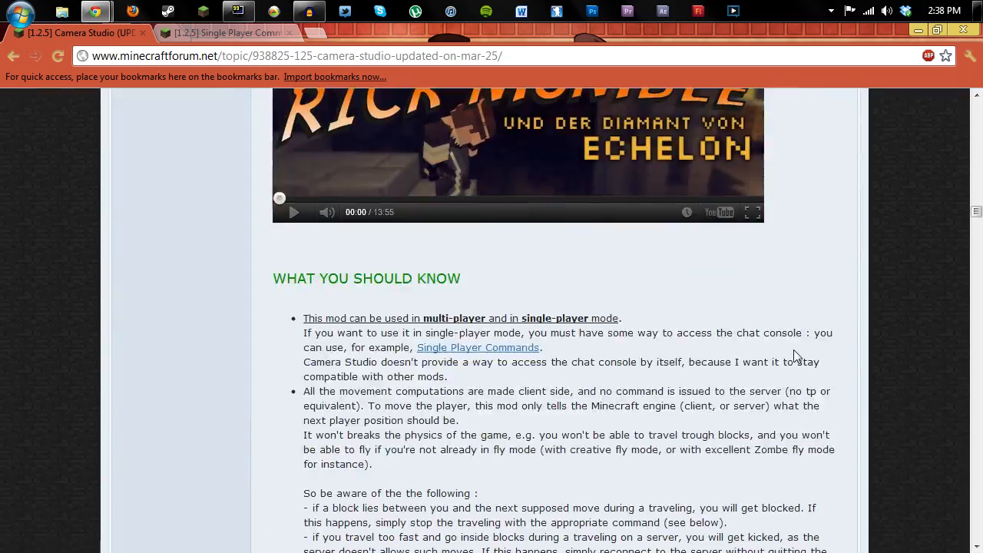
scroll("down", 3)
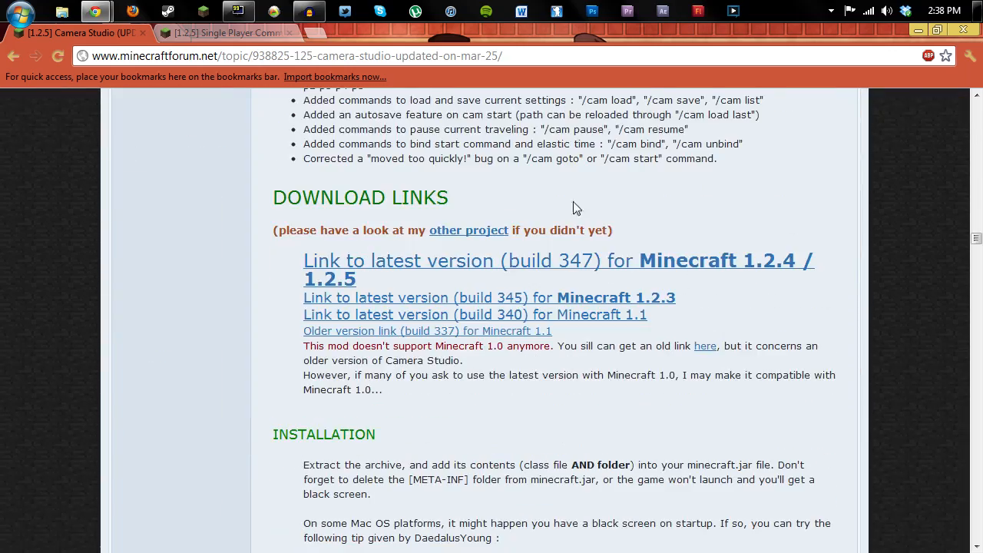
mouse_move(735, 399)
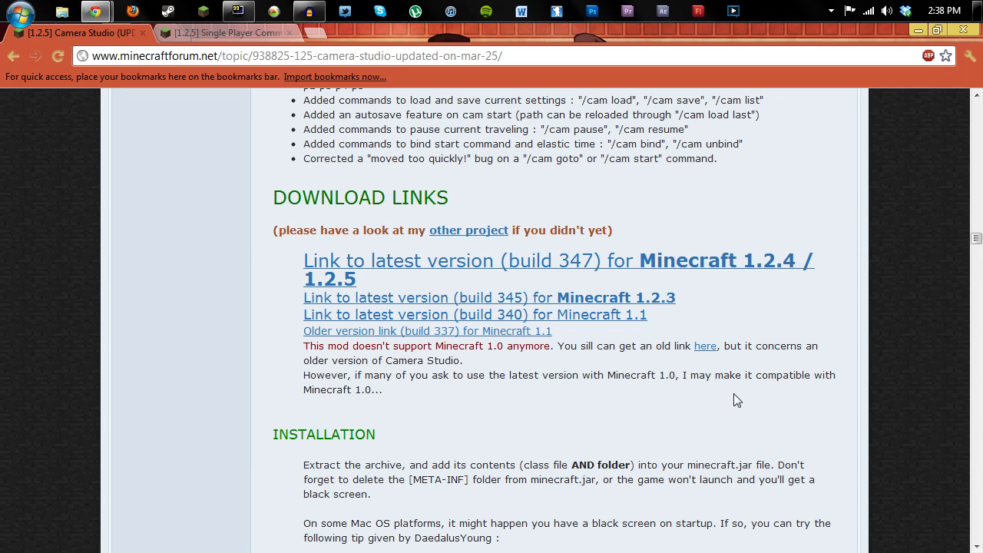
mouse_move(172, 28)
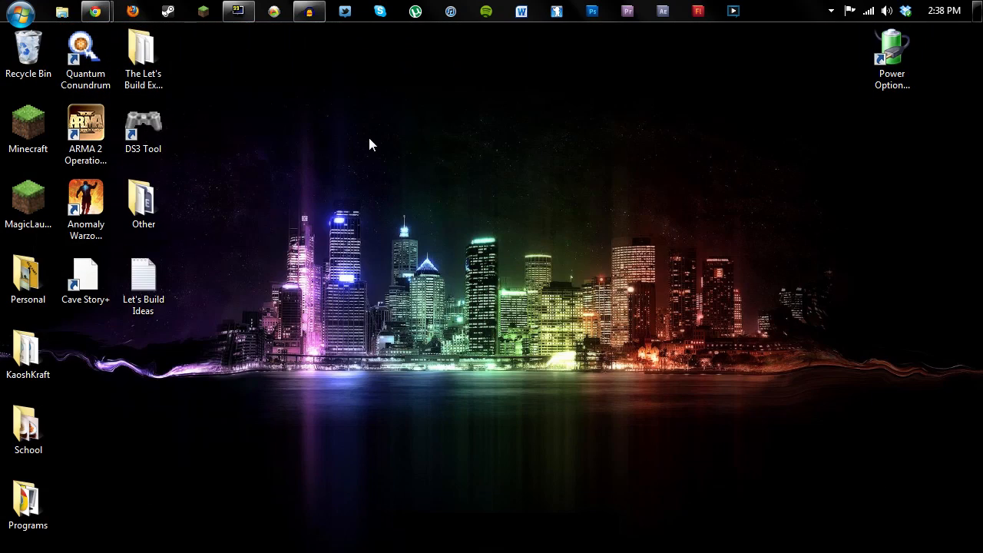
mouse_move(405, 190)
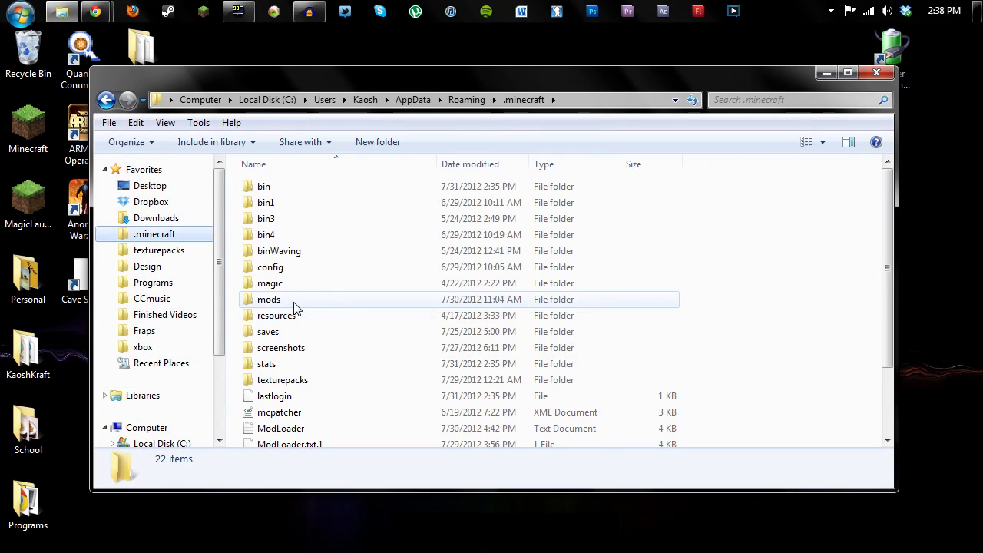
Step: Open the .minecraft mods folder, then search Windows for %appdata
double_click(269, 297)
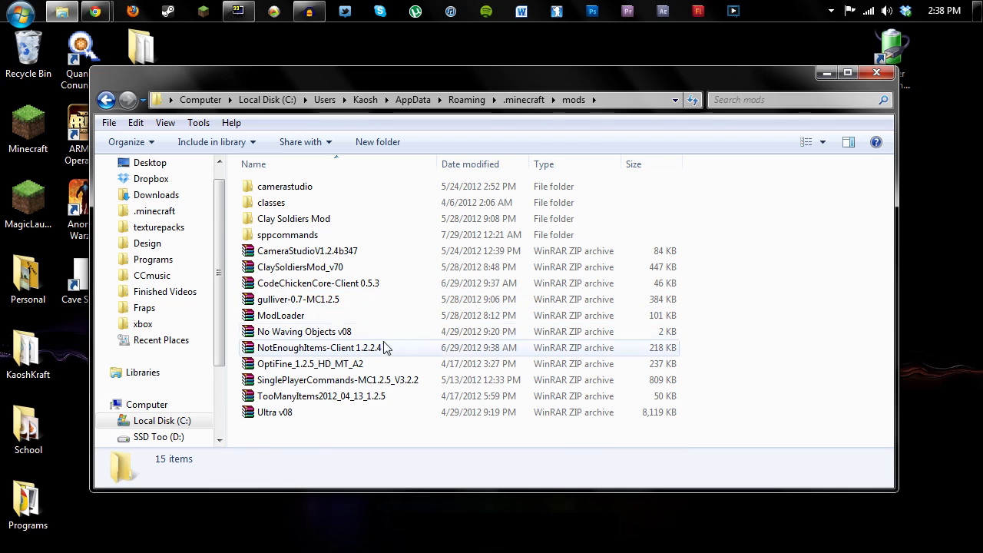
mouse_move(13, 18)
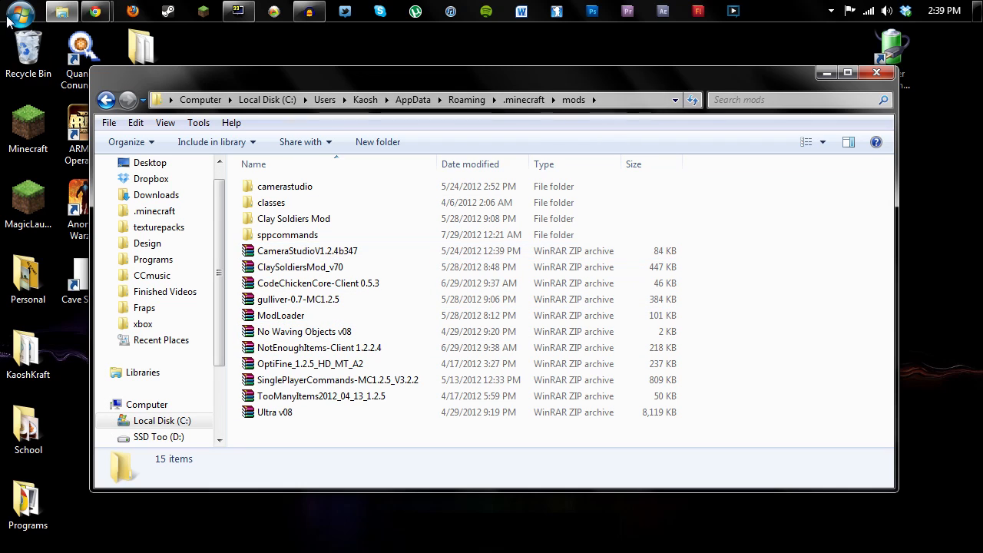
left_click(18, 16)
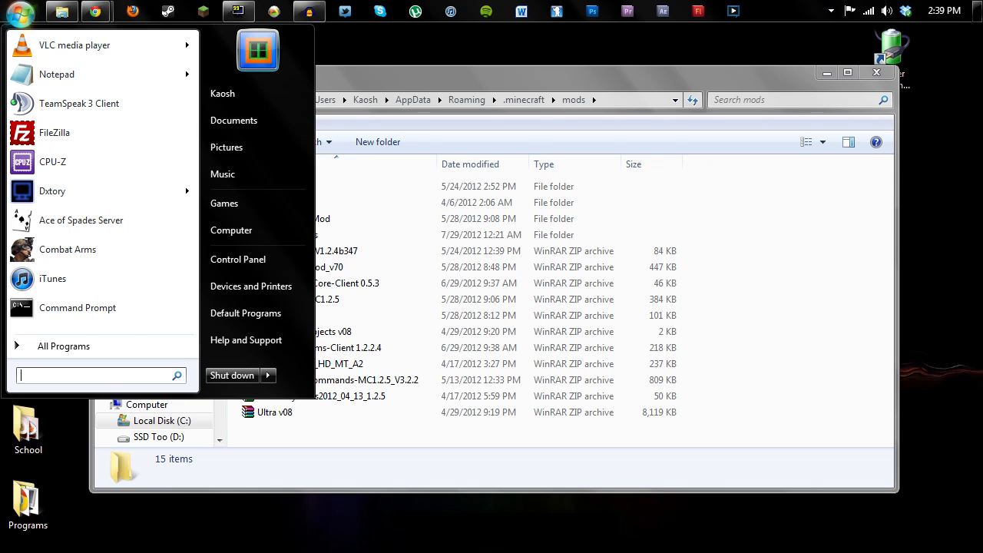
type("%appdata")
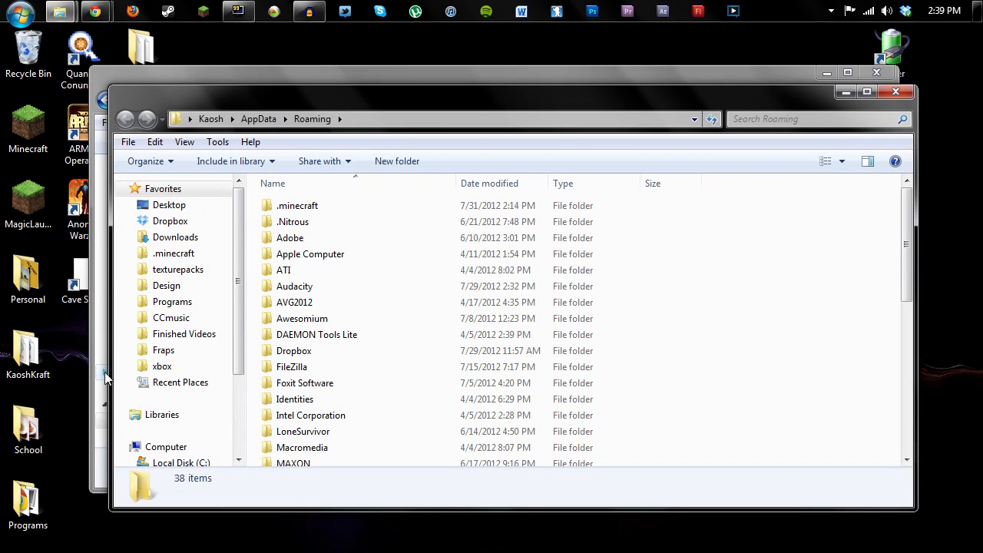
left_click(298, 206)
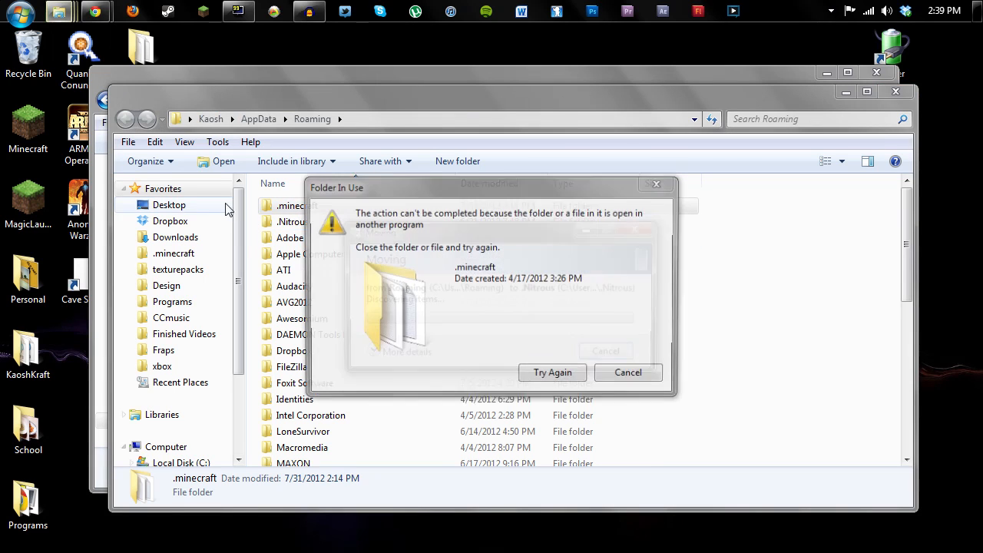
left_click(552, 371)
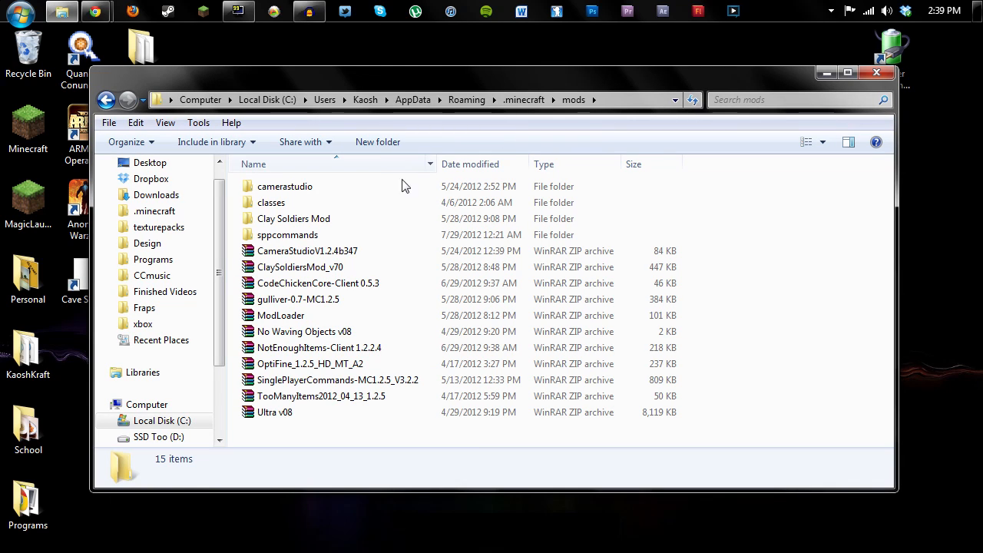
mouse_move(108, 100)
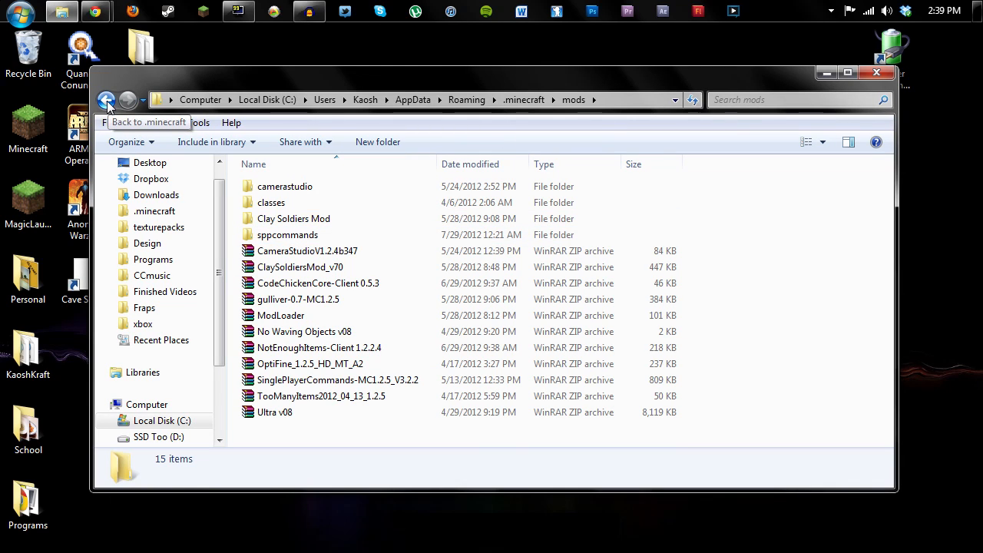
Step: Check the launcher options confirm the game lives in AppData Roaming .minecraft
left_click(107, 100)
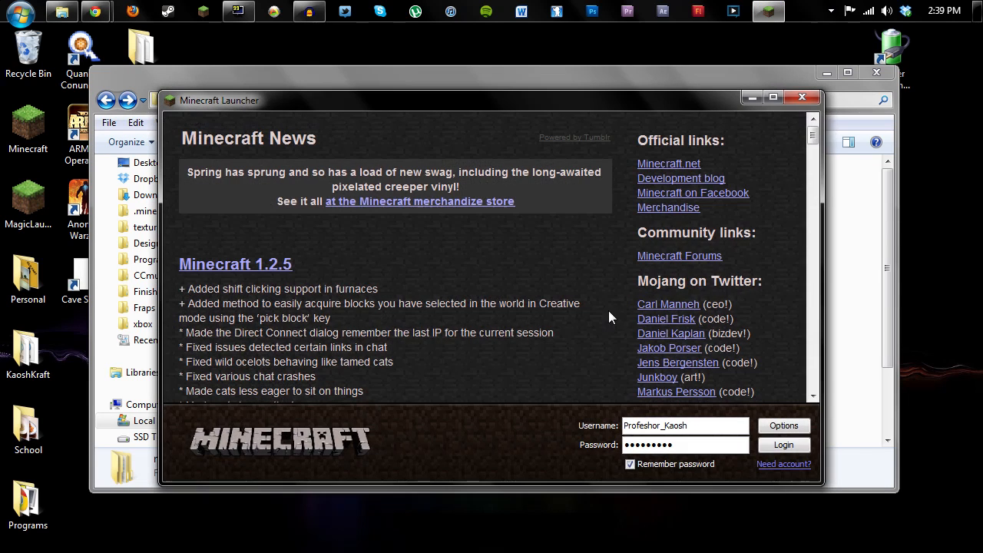
left_click(783, 425)
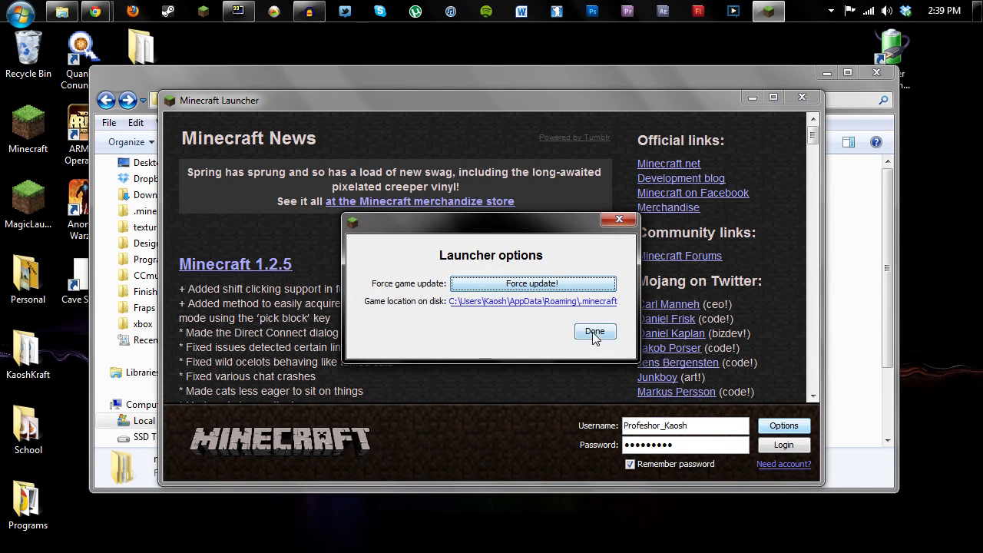
left_click(595, 332)
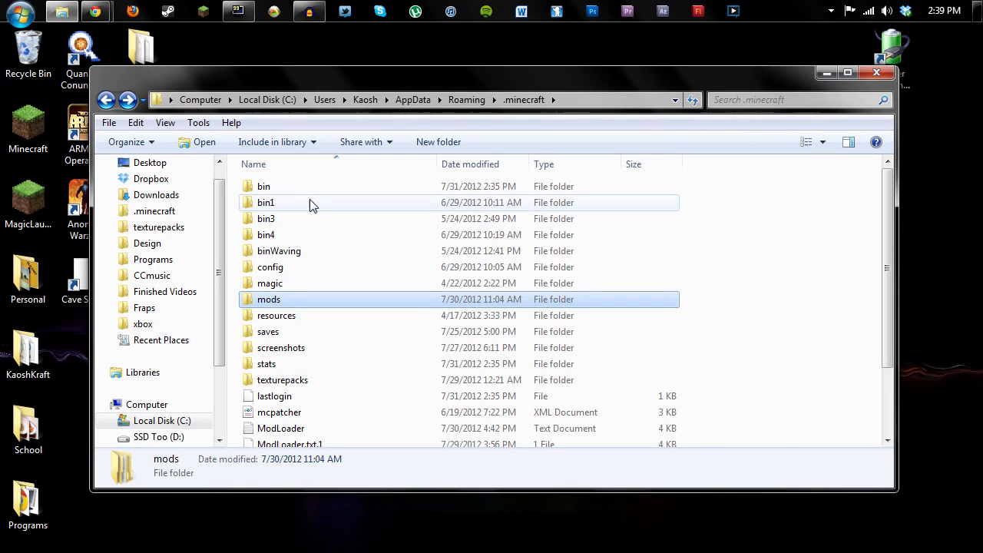
Step: Open minecraft.jar from the .minecraft bin folder in WinRAR
left_click(264, 186)
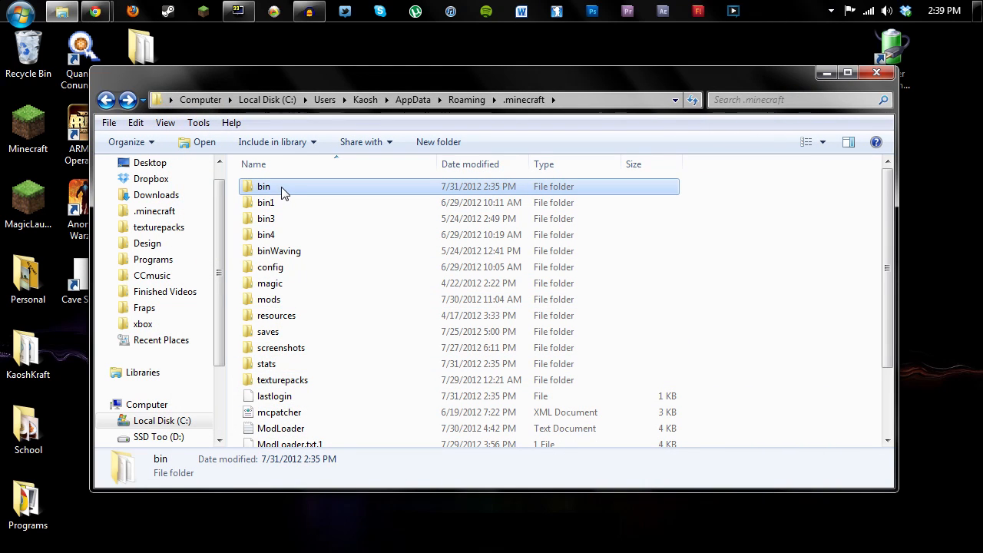
mouse_move(378, 267)
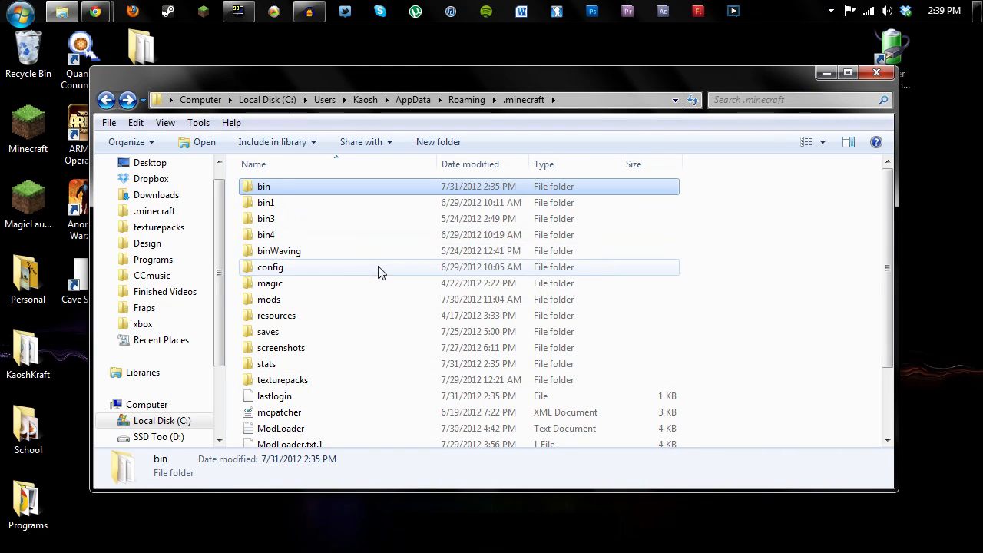
mouse_move(346, 284)
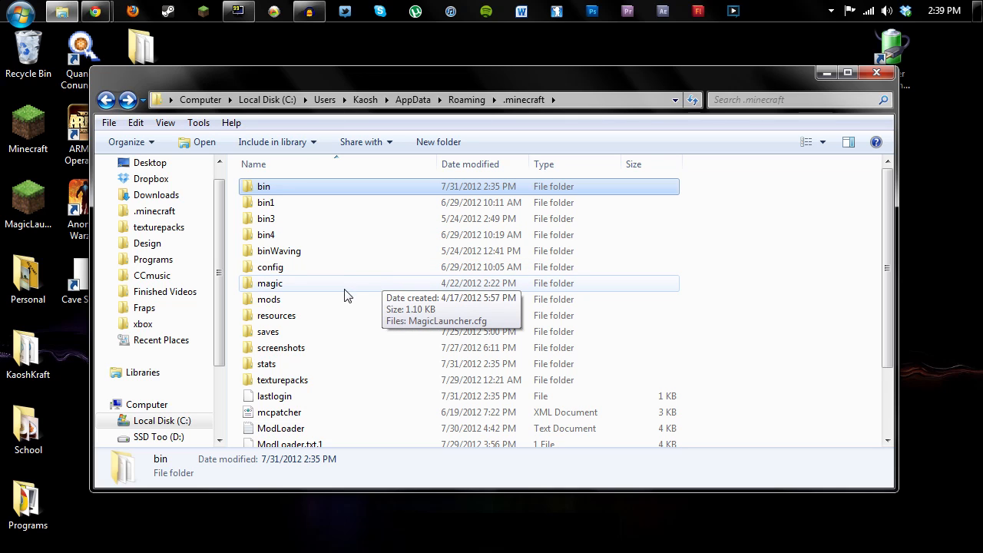
mouse_move(304, 187)
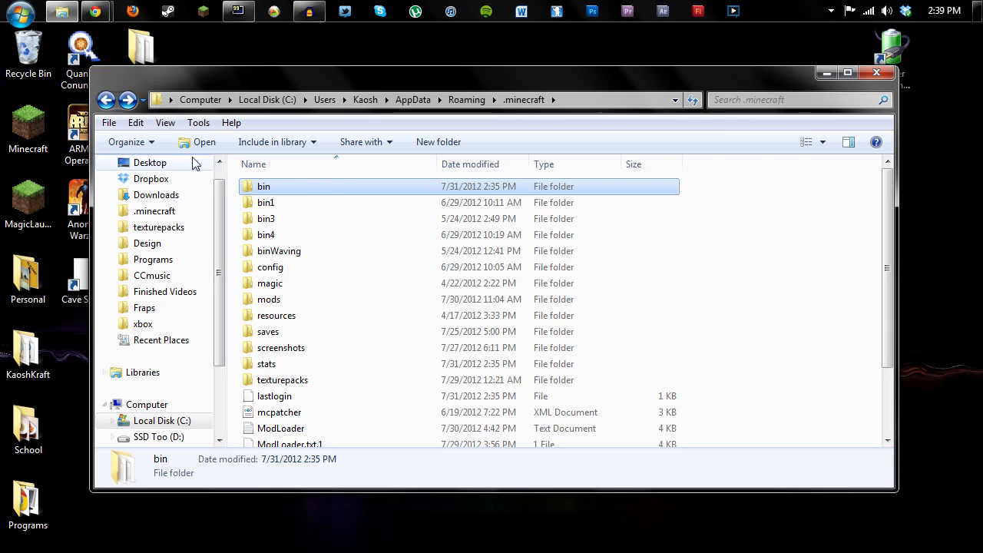
double_click(264, 186)
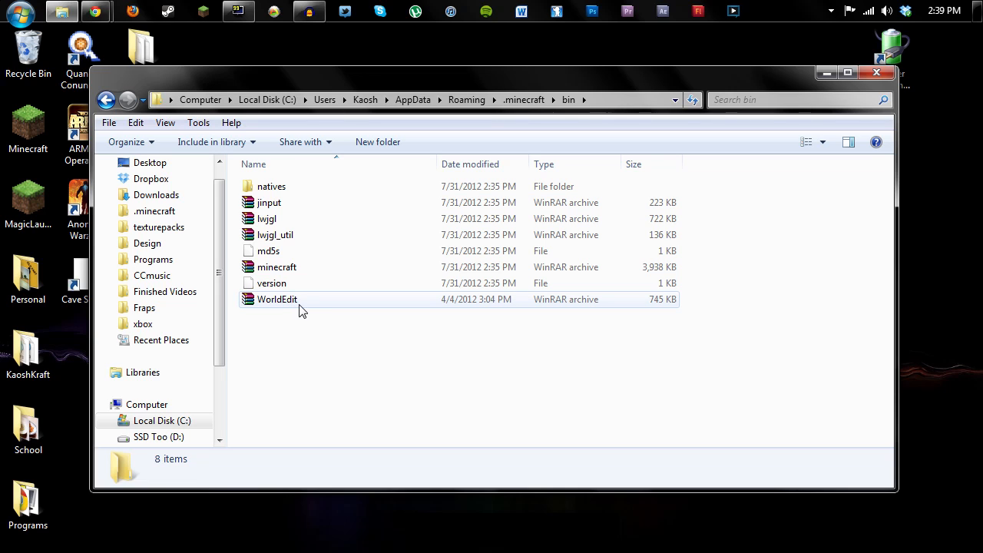
mouse_move(292, 311)
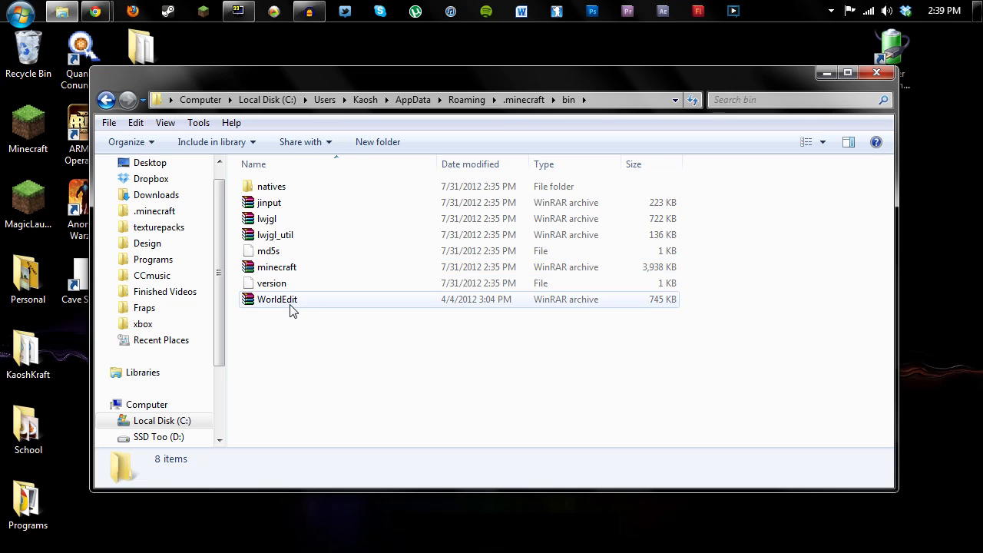
mouse_move(292, 283)
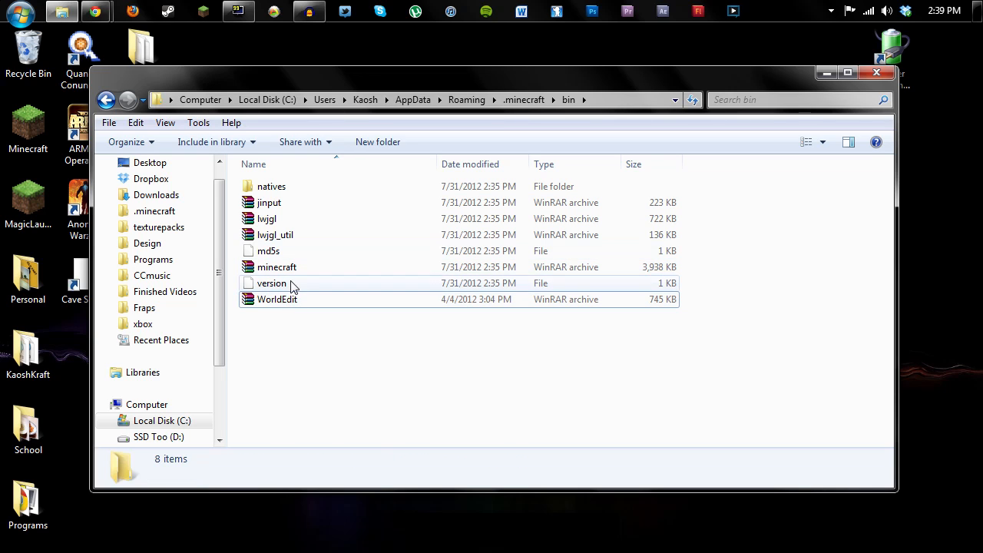
double_click(276, 267)
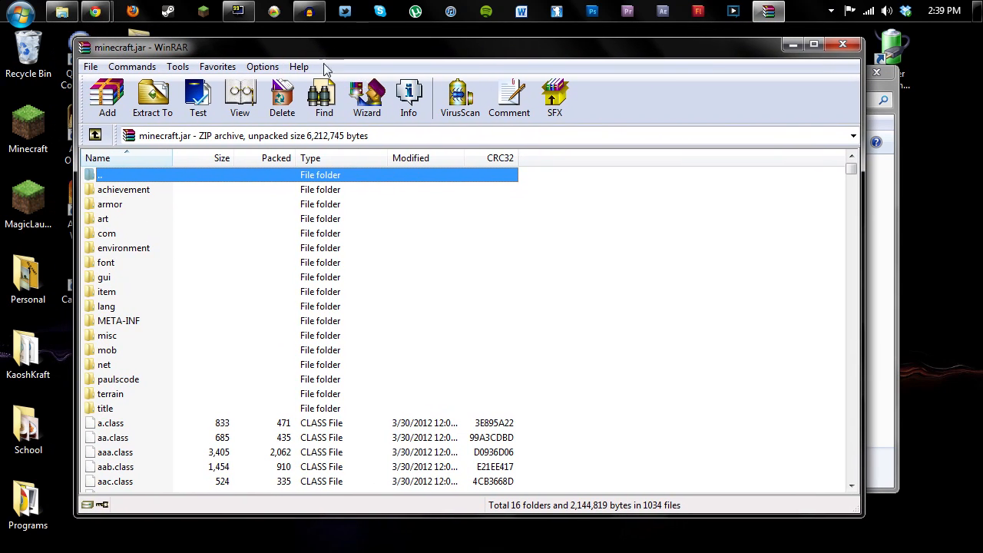
Step: Delete the META-INF folder from minecraft.jar and confirm
left_click(281, 98)
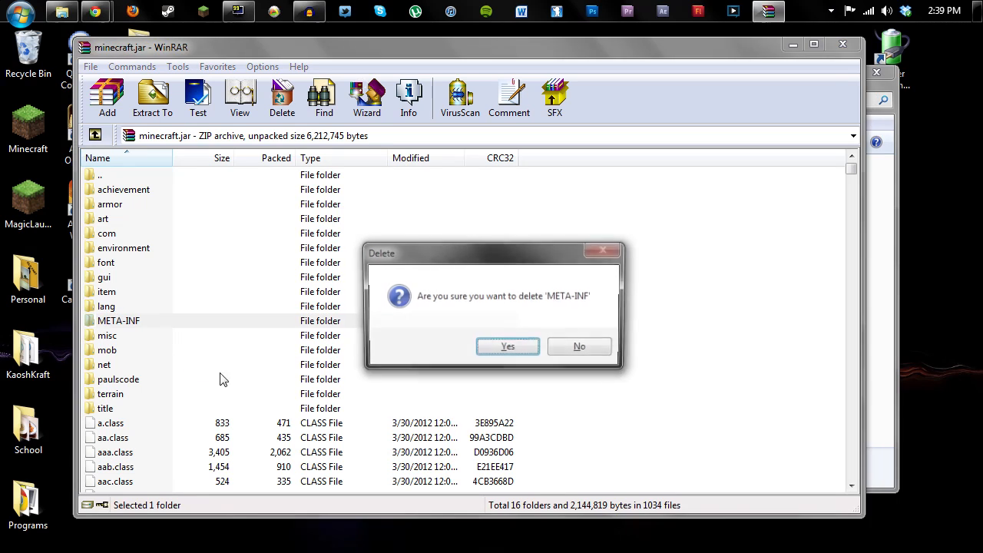
left_click(507, 345)
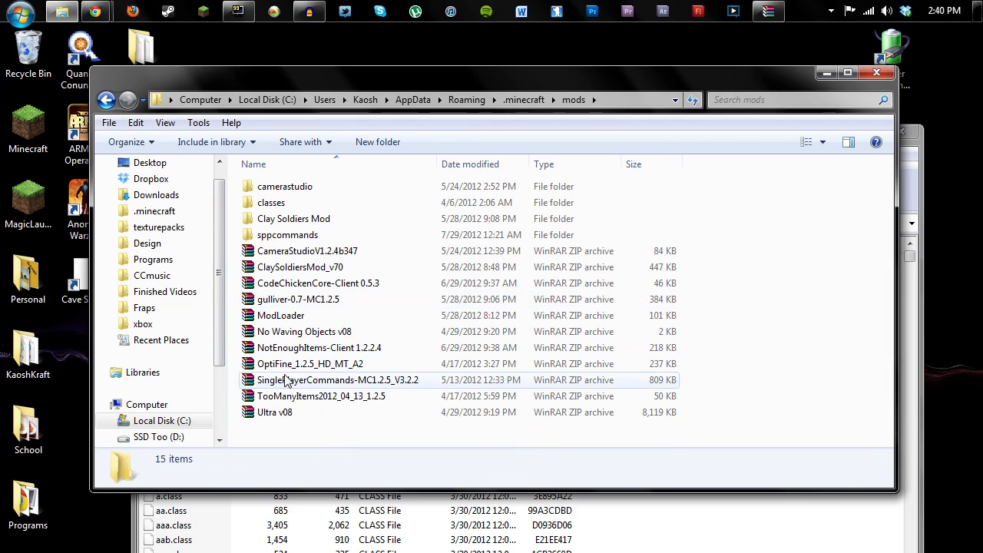
Step: Open the SinglePlayerCommands archive and select all its contents
double_click(338, 379)
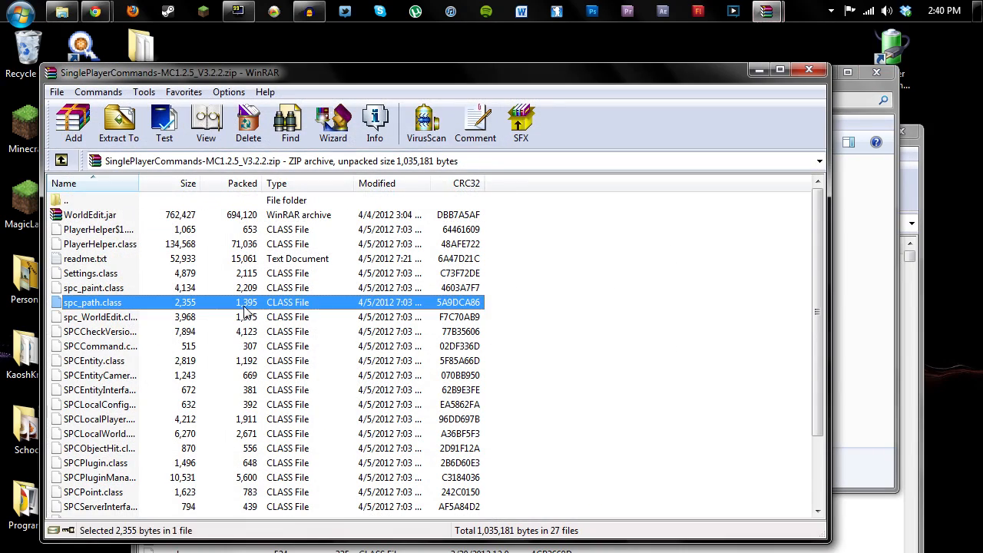
key("ctrl+a")
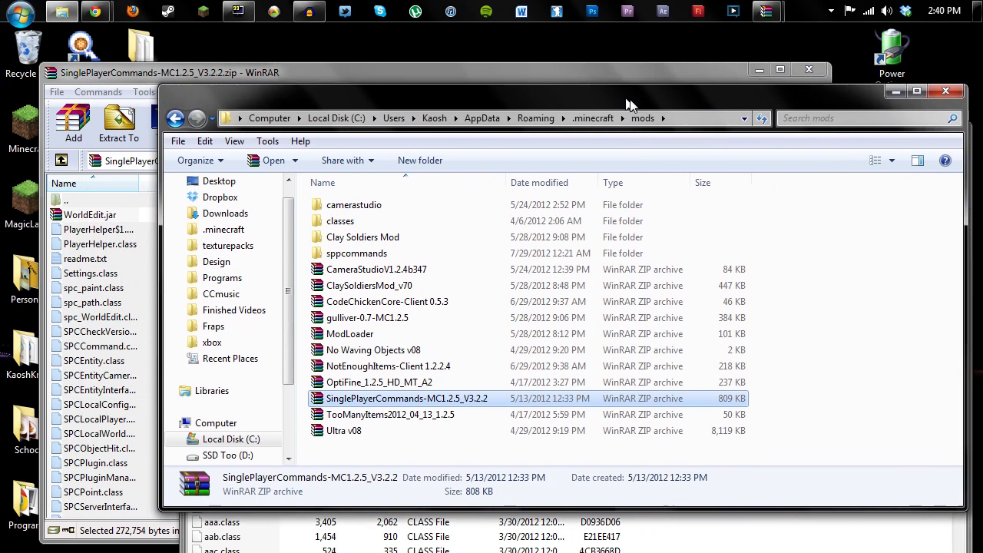
Step: Go to the .minecraft bin folder and select the WorldEdit archive beside minecraft.jar
left_click(592, 117)
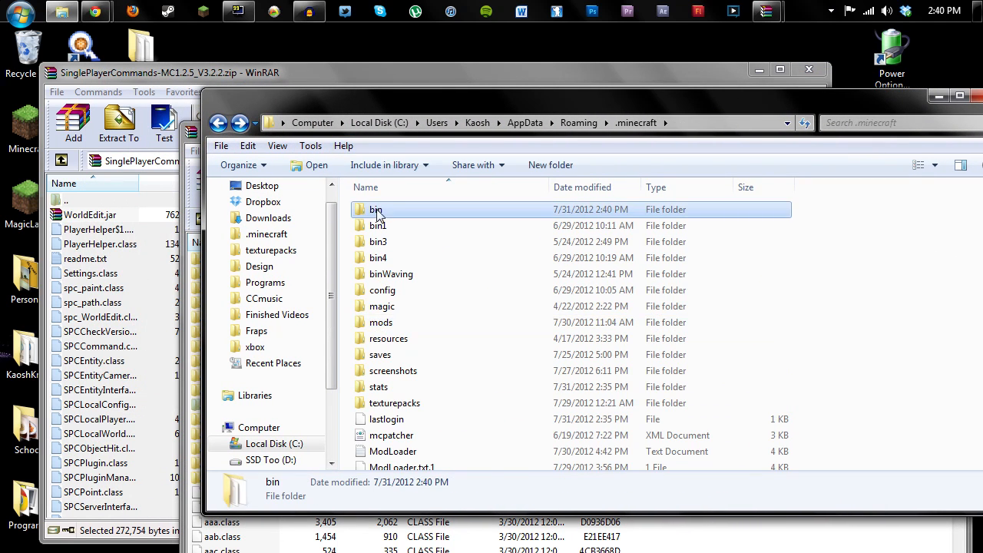
double_click(375, 209)
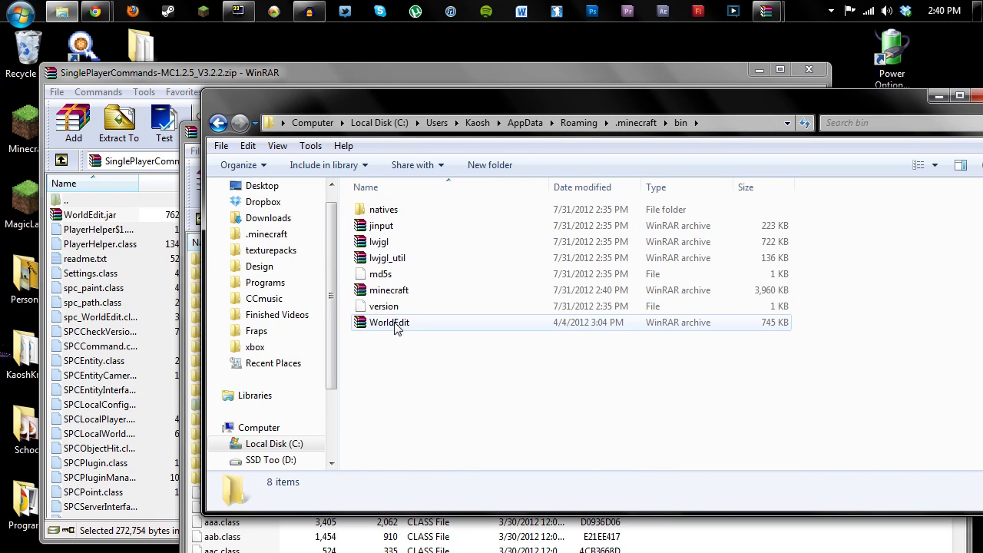
left_click(389, 322)
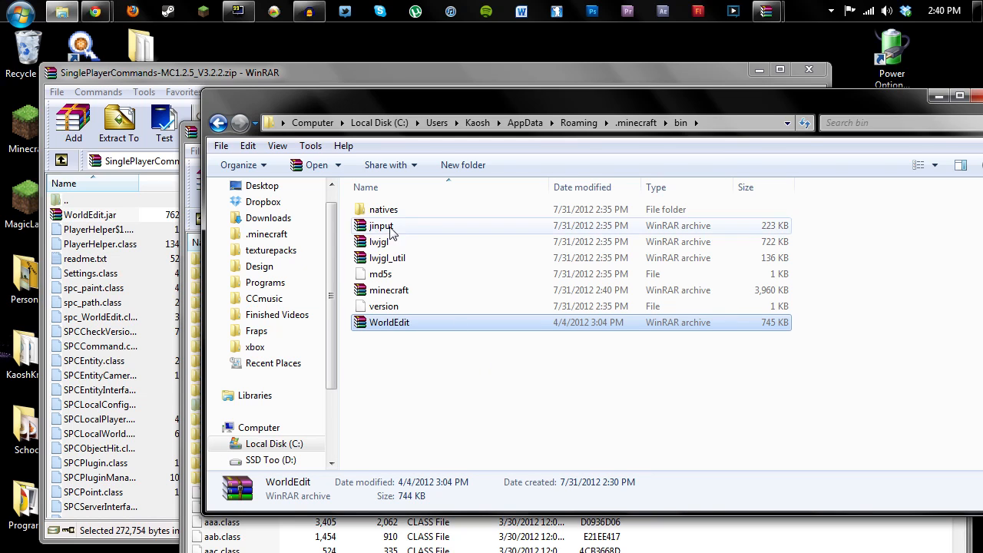
mouse_move(399, 289)
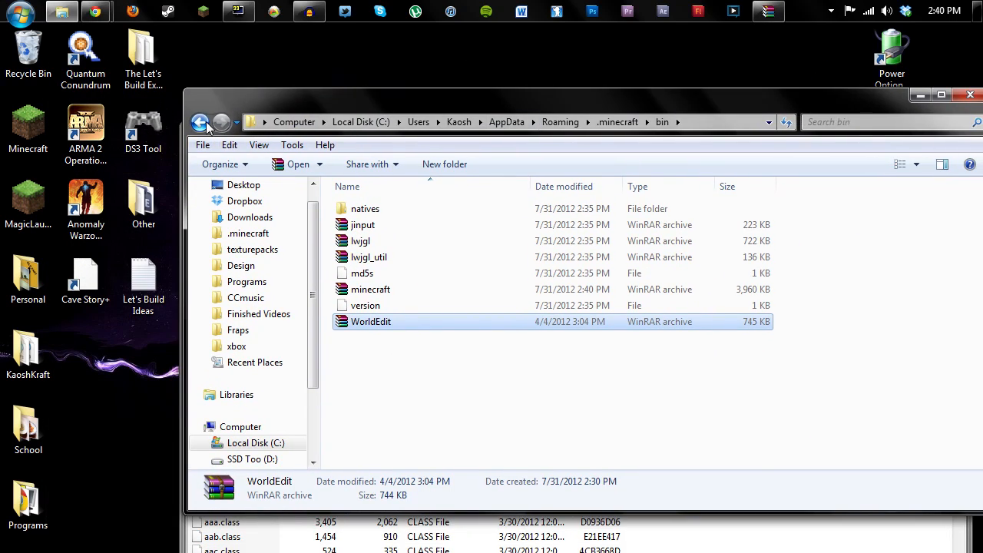
Step: Return to the .minecraft mods folder and review the Camera Studio files
left_click(200, 123)
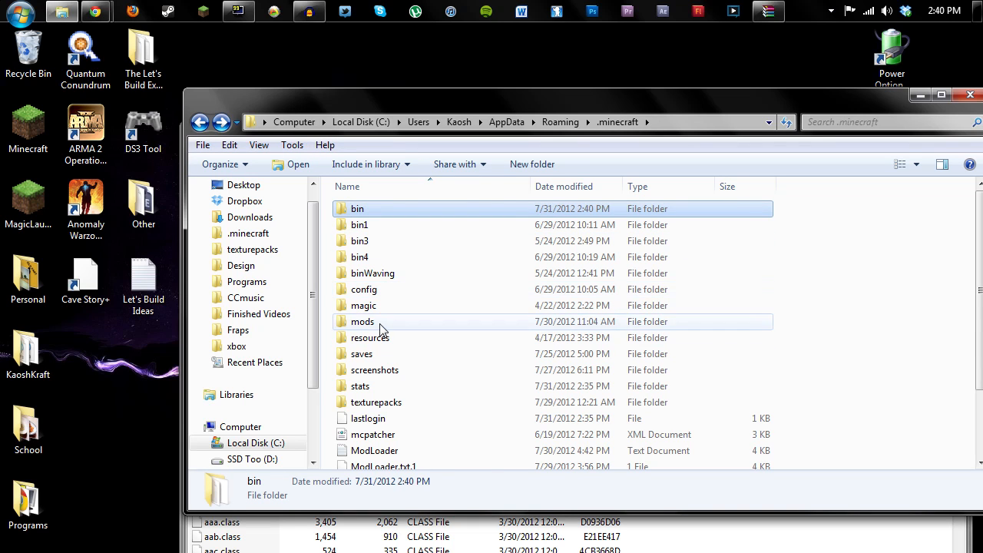
double_click(362, 321)
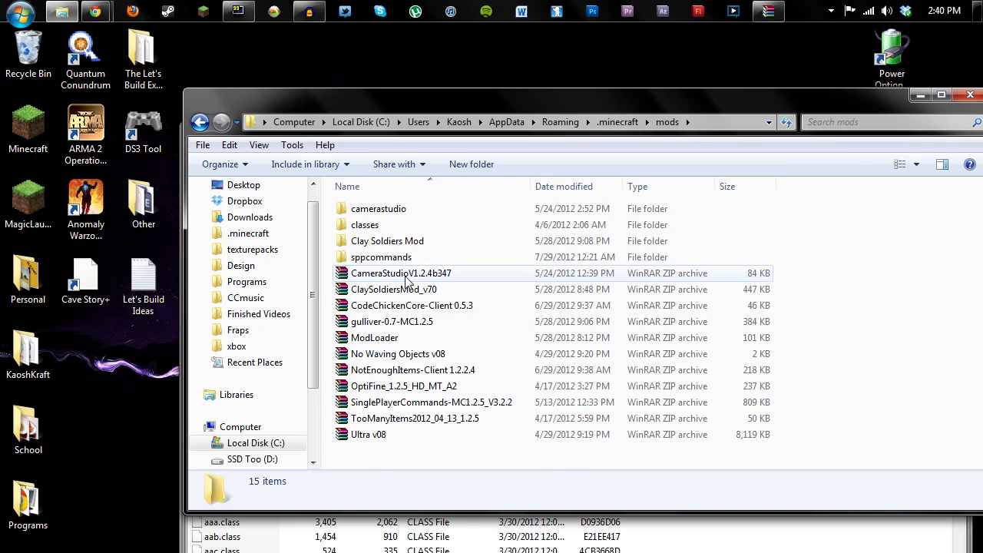
double_click(400, 273)
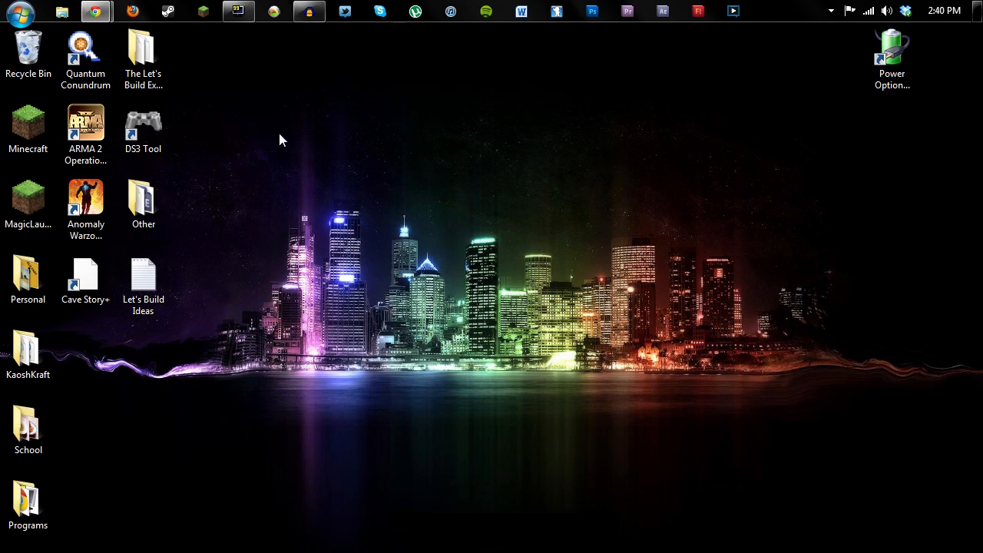
mouse_move(376, 169)
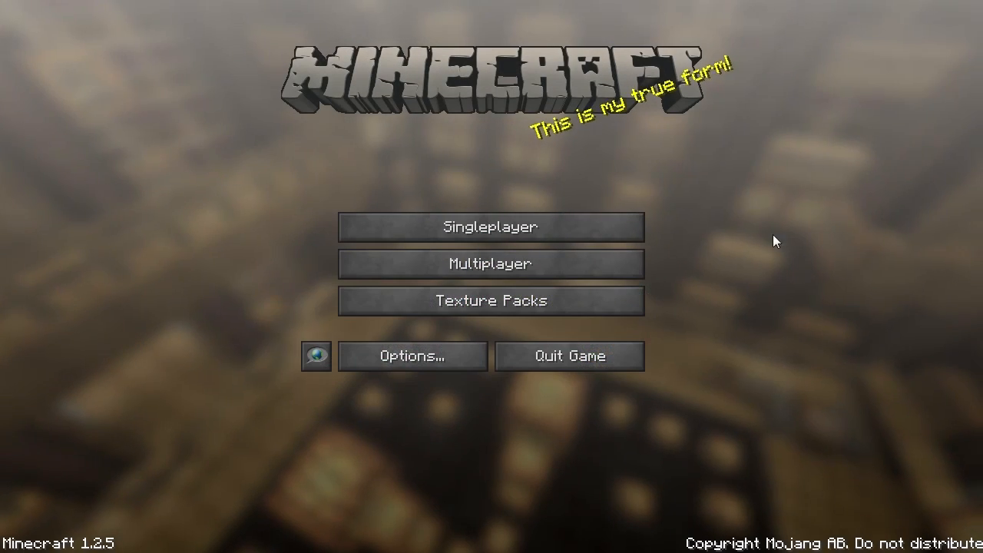
mouse_move(473, 145)
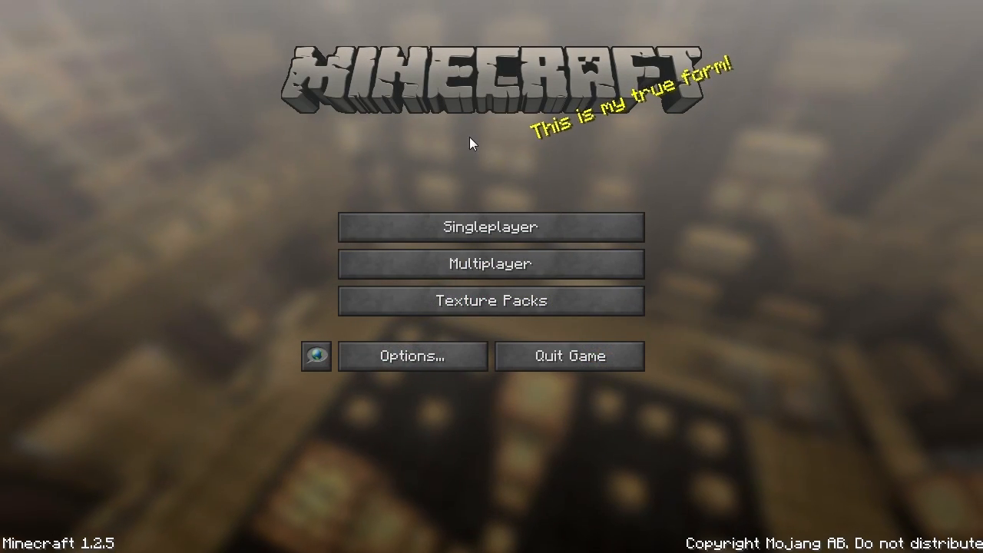
Step: Load the saved creative world from the Singleplayer list
left_click(491, 226)
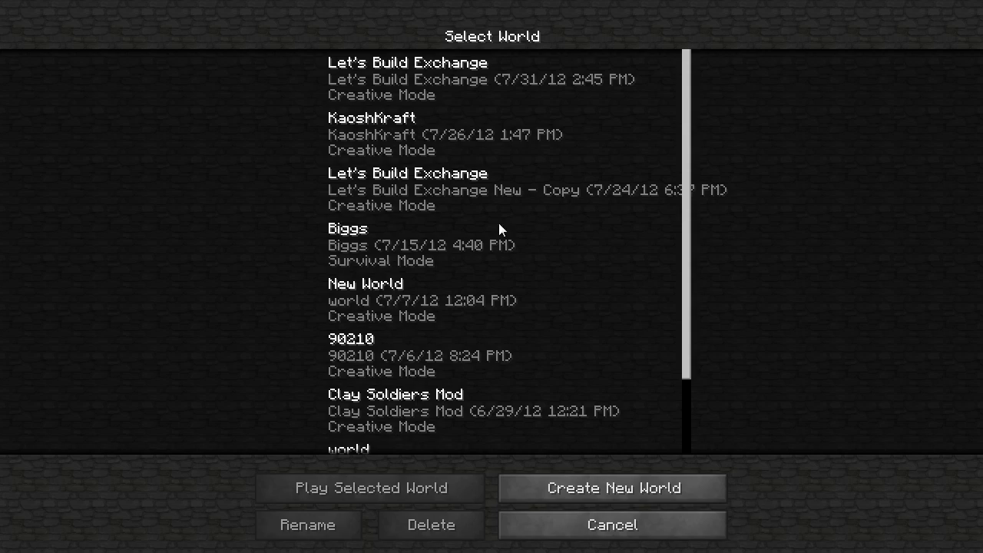
left_click(372, 489)
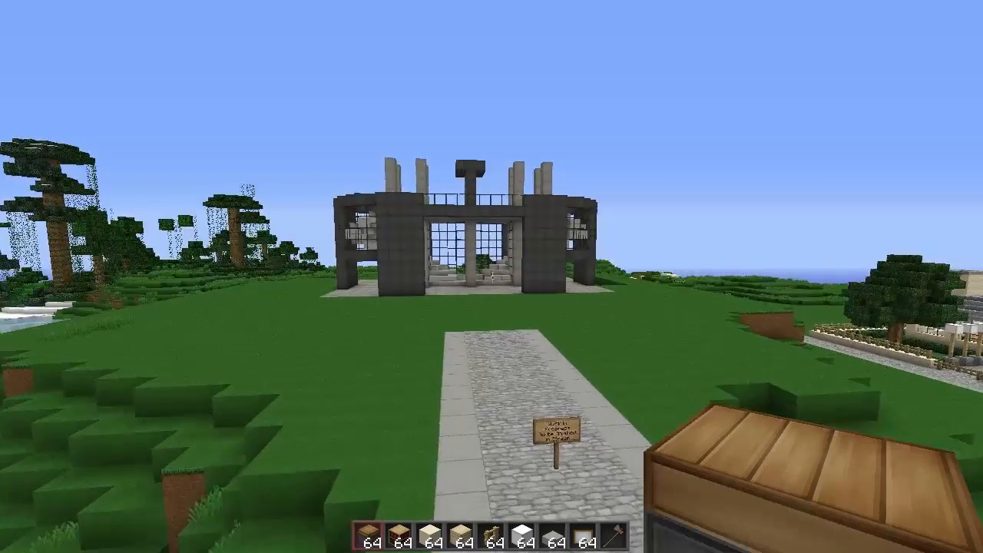
mouse_move(491, 277)
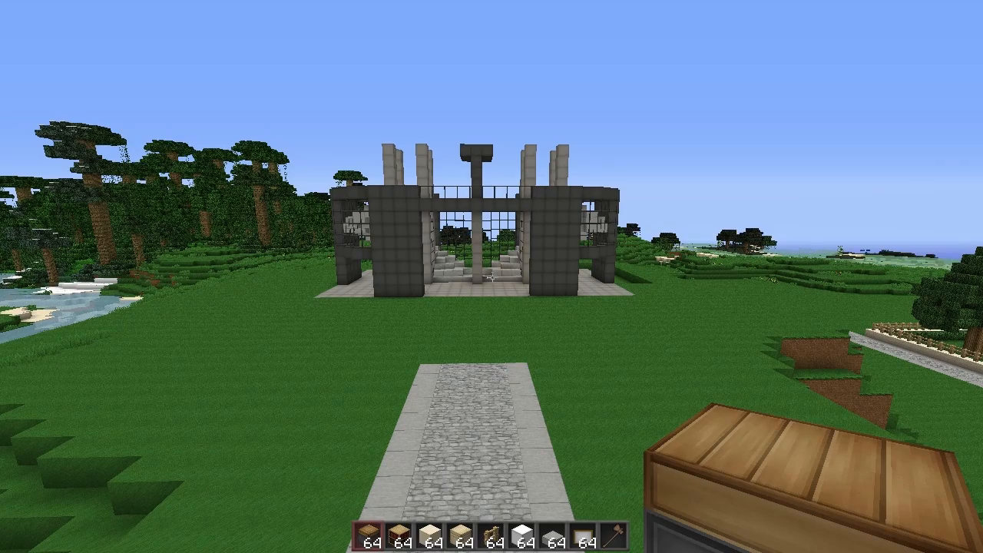
mouse_move(491, 276)
type("/")
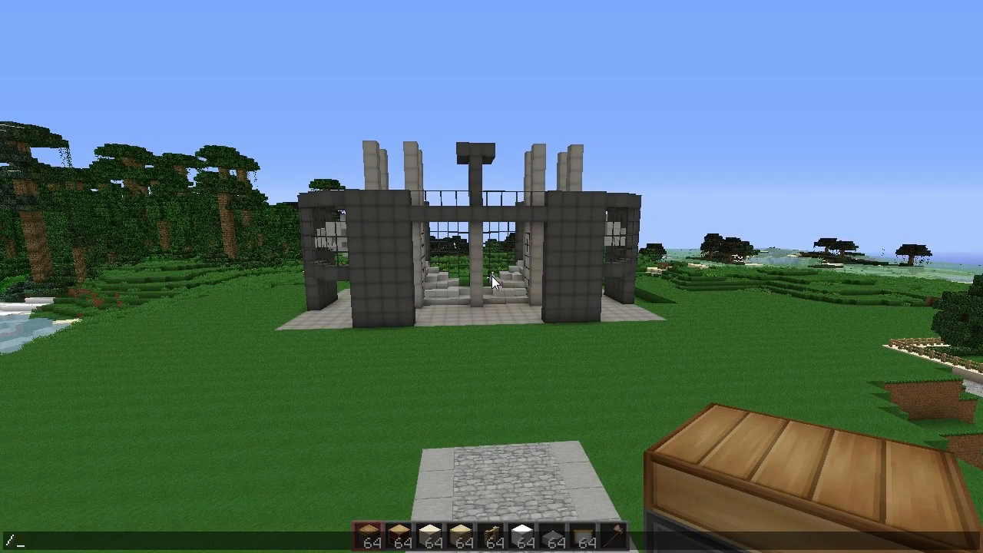
Step: Start entering a Camera Studio 'cam' chat command near the house
type("cam")
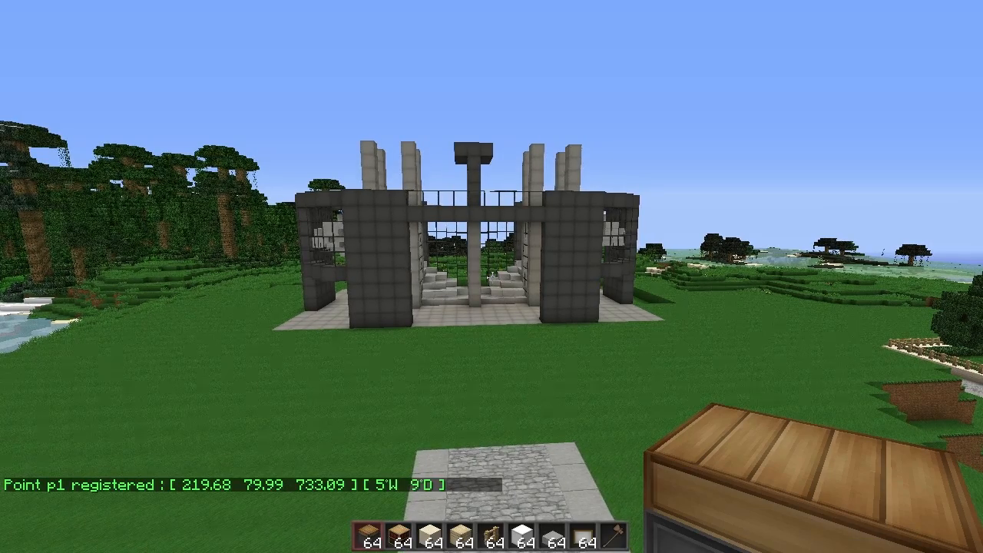
mouse_move(492, 277)
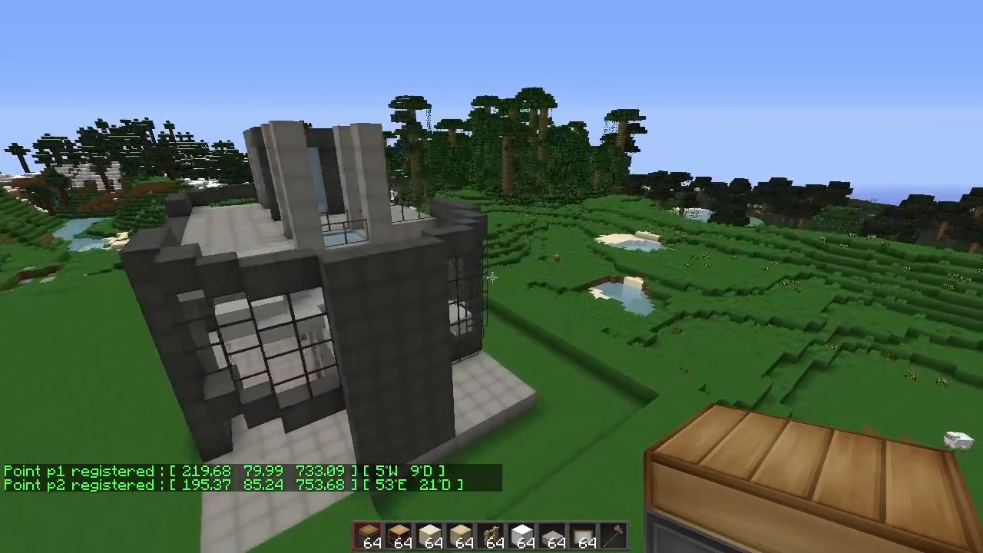
mouse_move(491, 276)
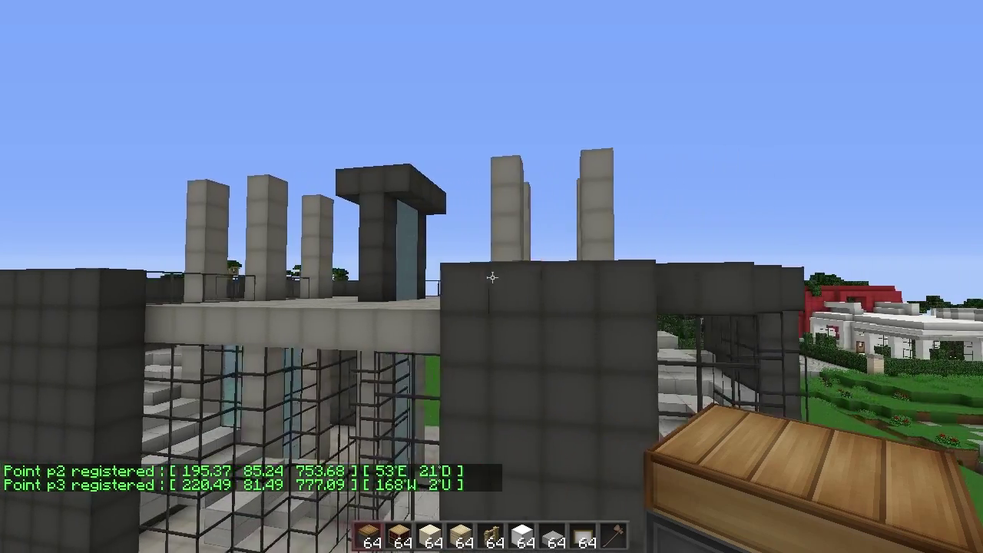
mouse_move(491, 277)
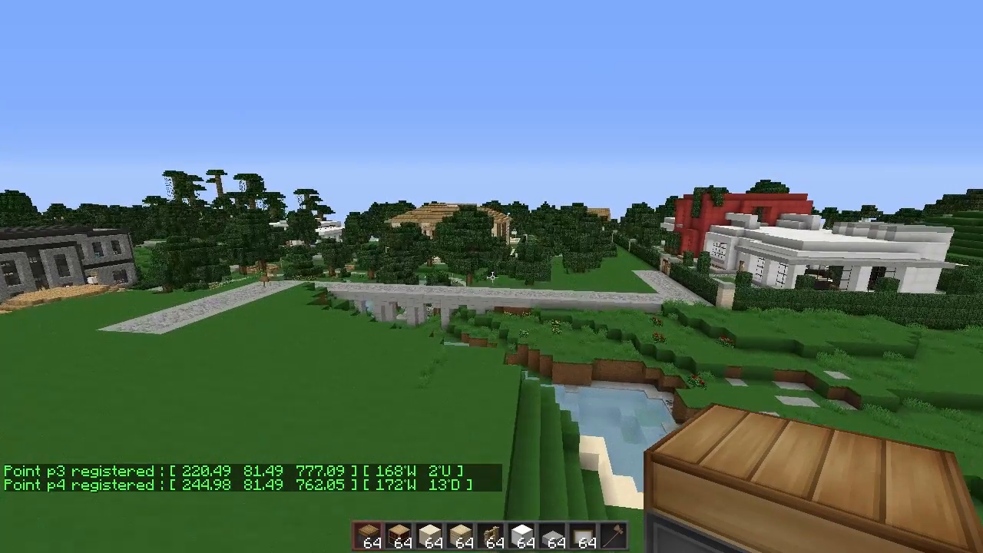
mouse_move(492, 277)
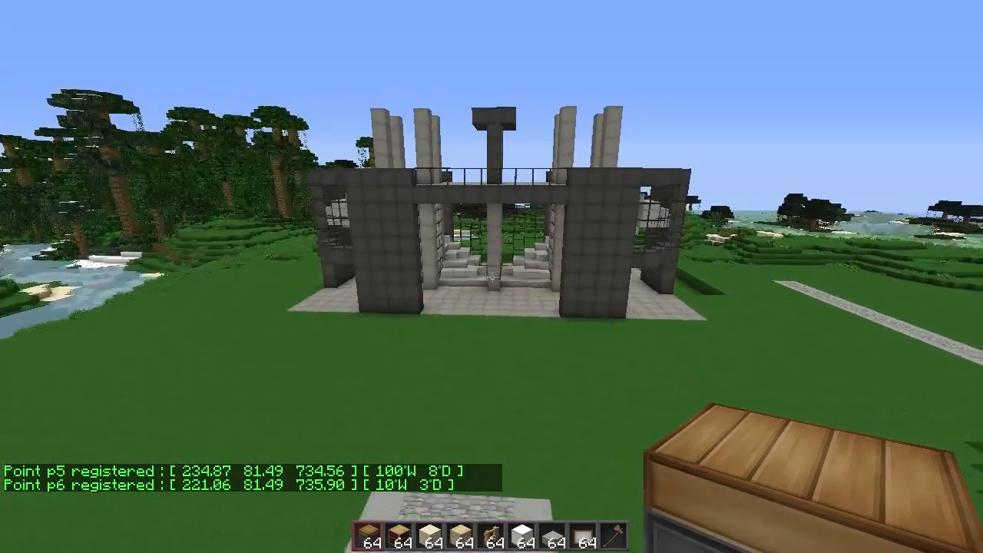
mouse_move(491, 277)
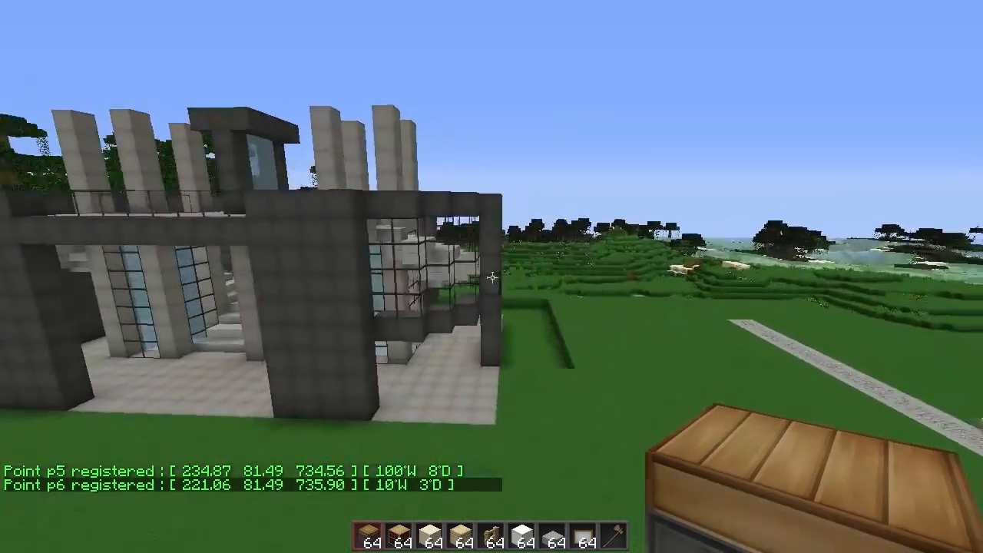
mouse_move(492, 277)
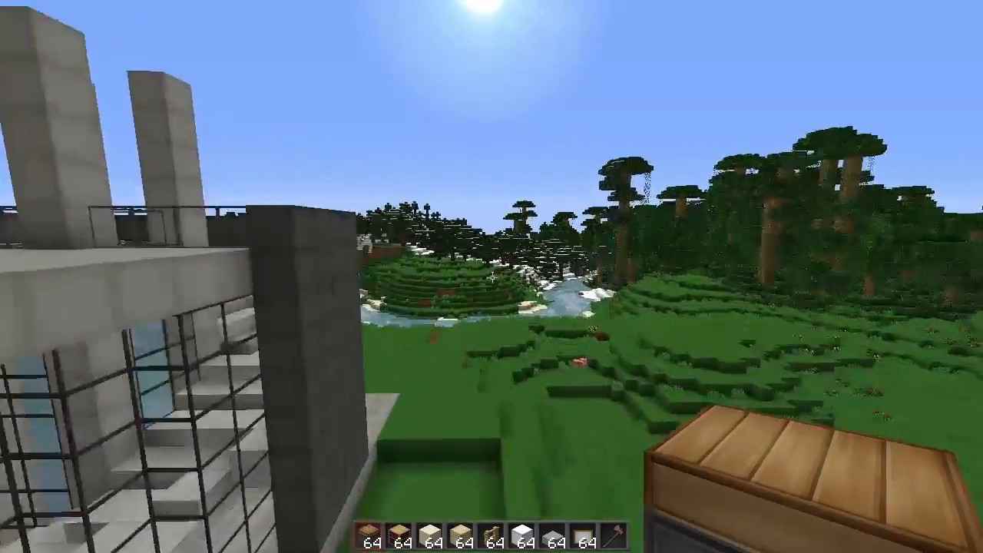
mouse_move(491, 277)
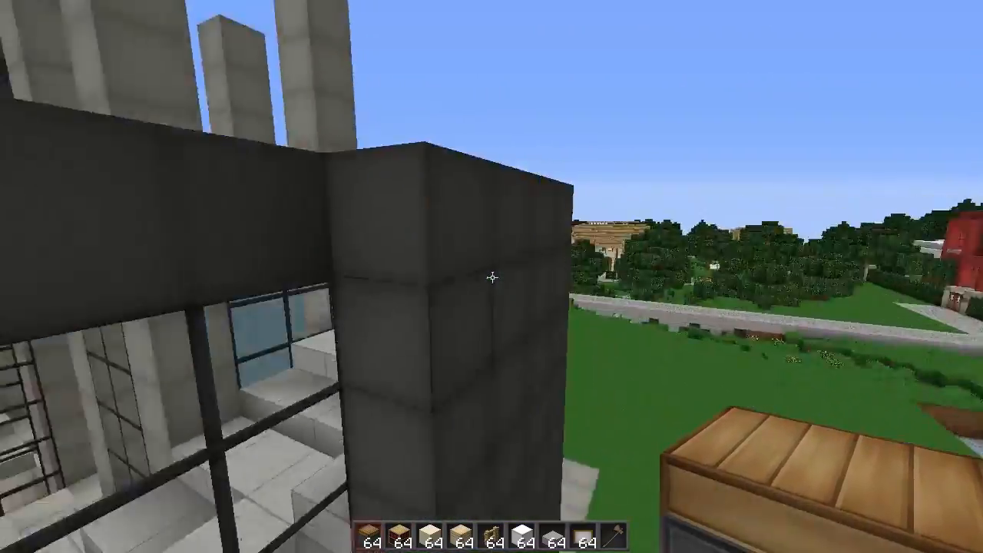
mouse_move(491, 276)
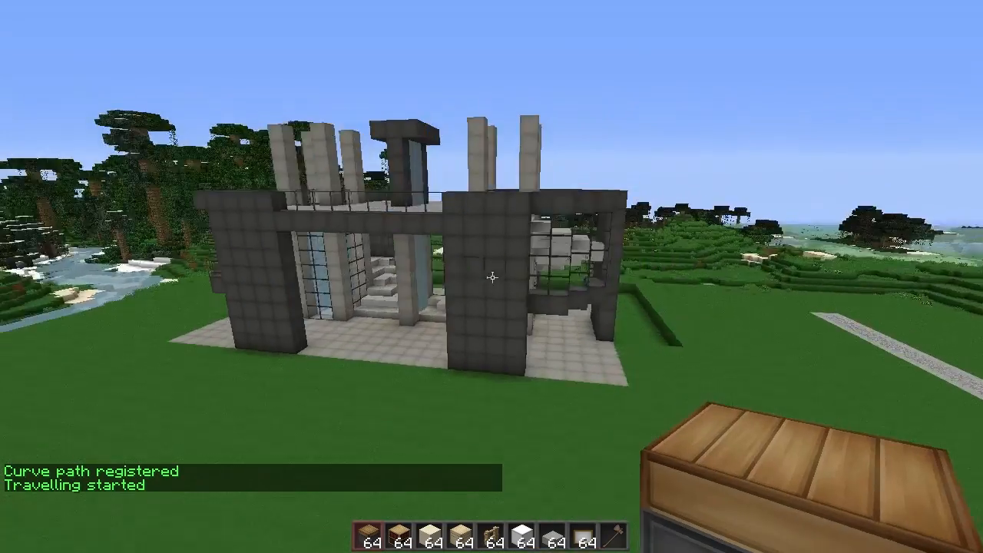
mouse_move(491, 276)
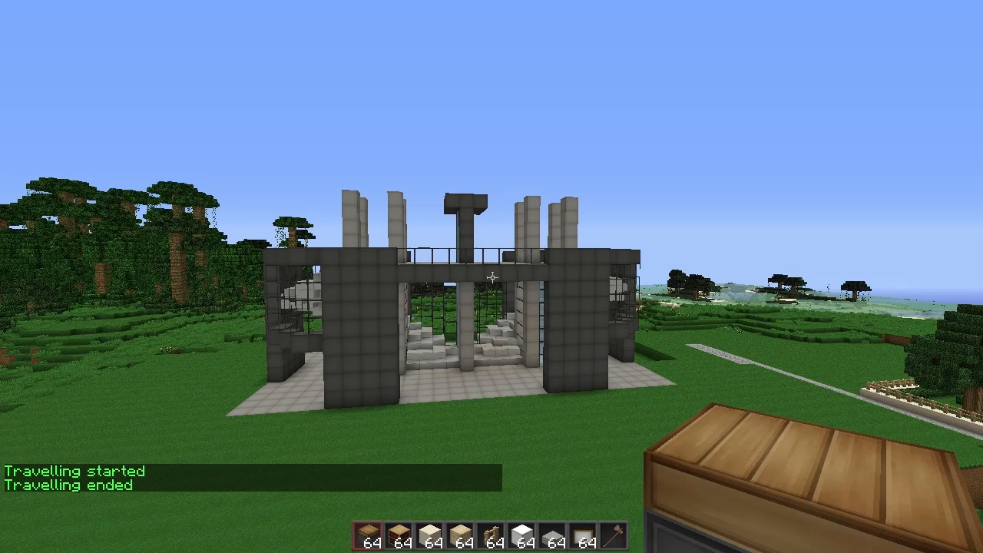
Step: Run /cam start from chat and let the flight play along the curved path
key("t")
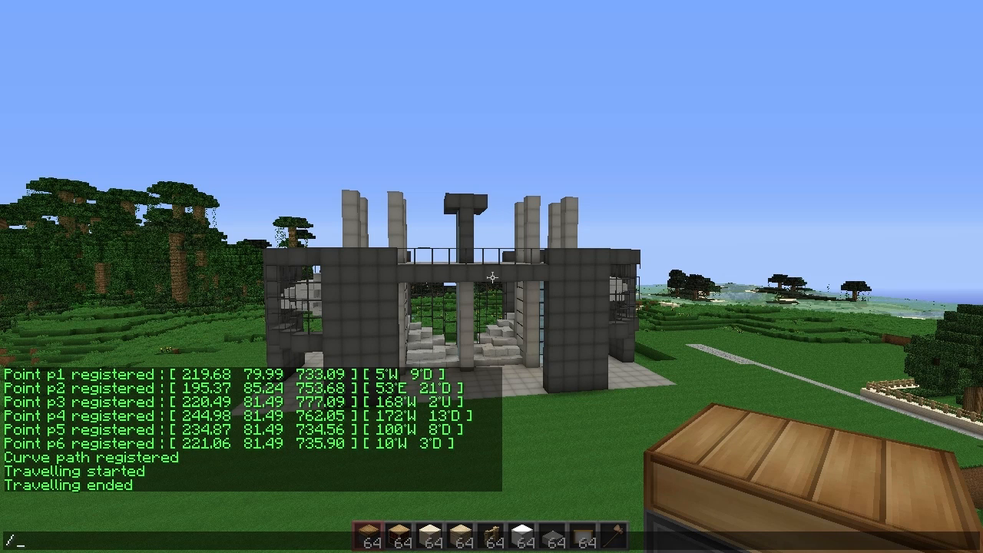
type("cam st")
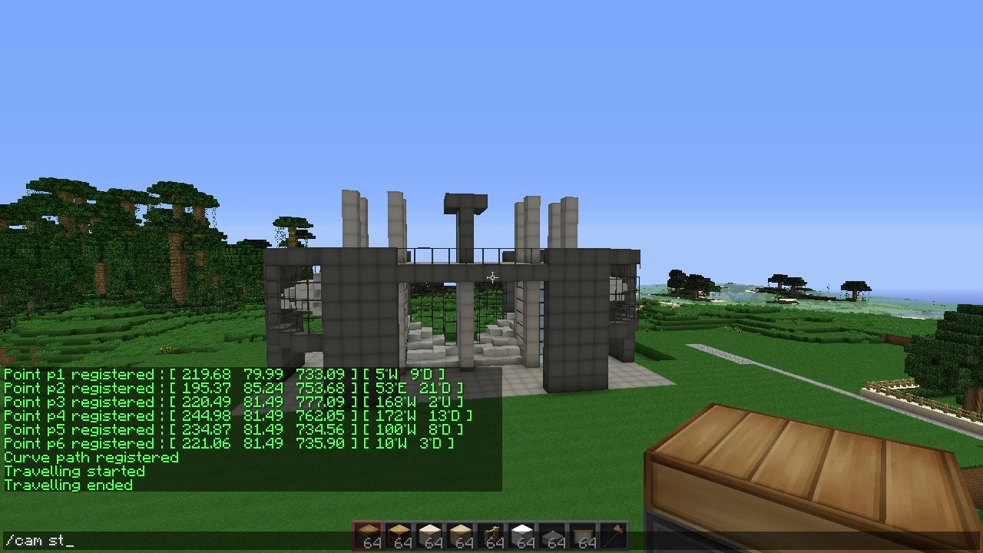
type("art")
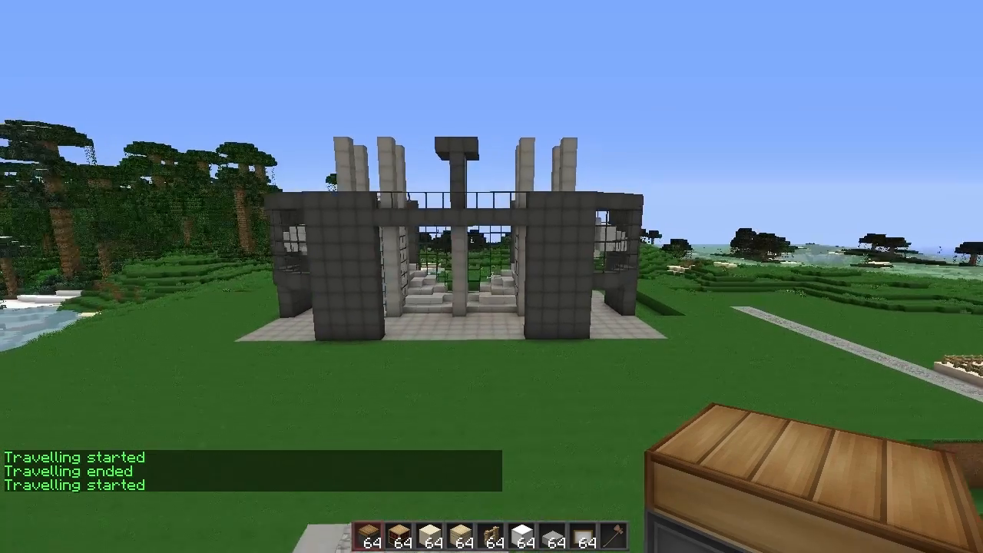
mouse_move(491, 277)
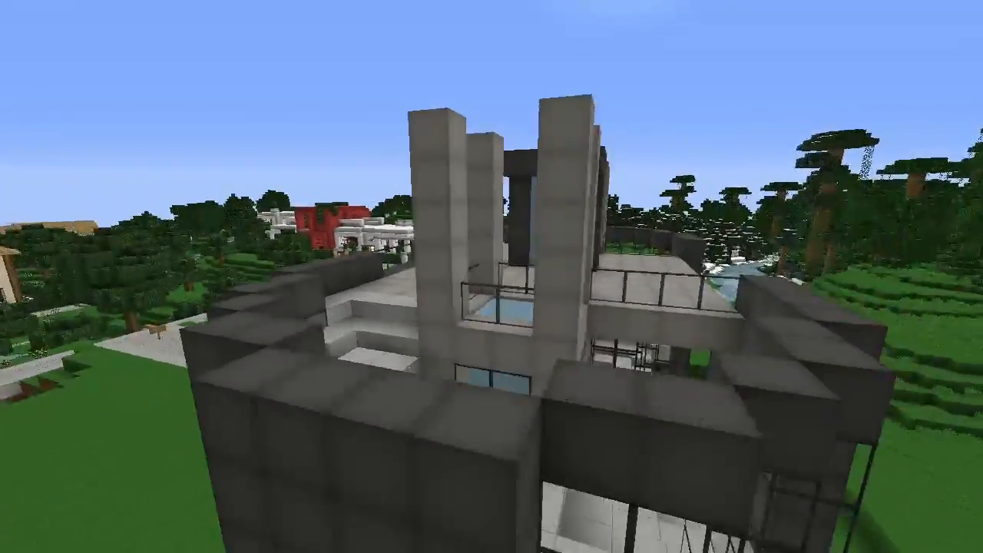
mouse_move(491, 276)
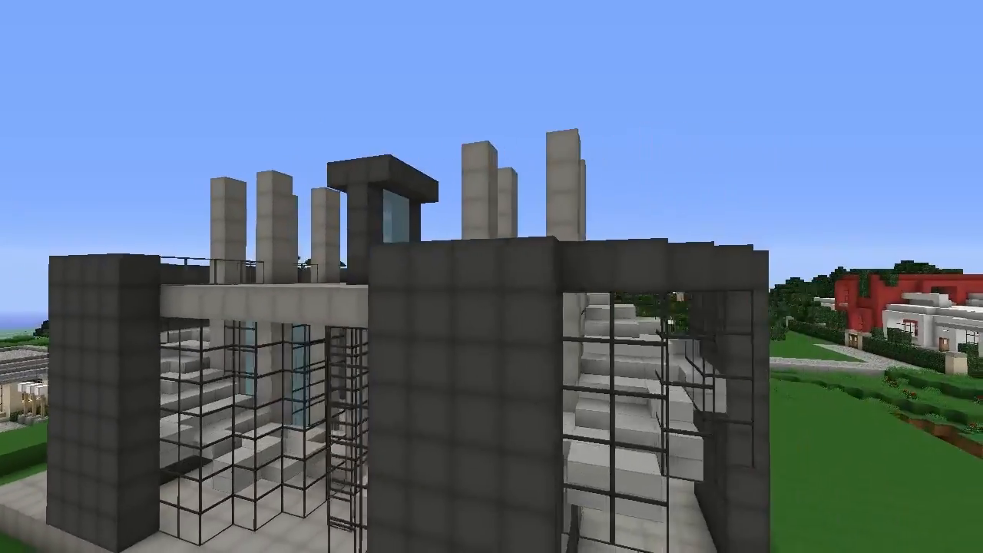
mouse_move(491, 277)
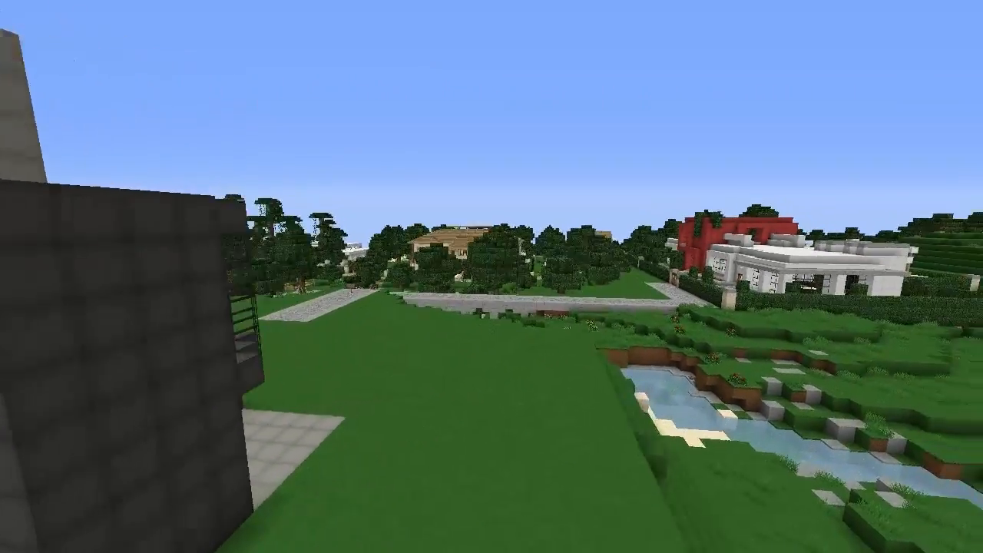
mouse_move(491, 277)
type("/")
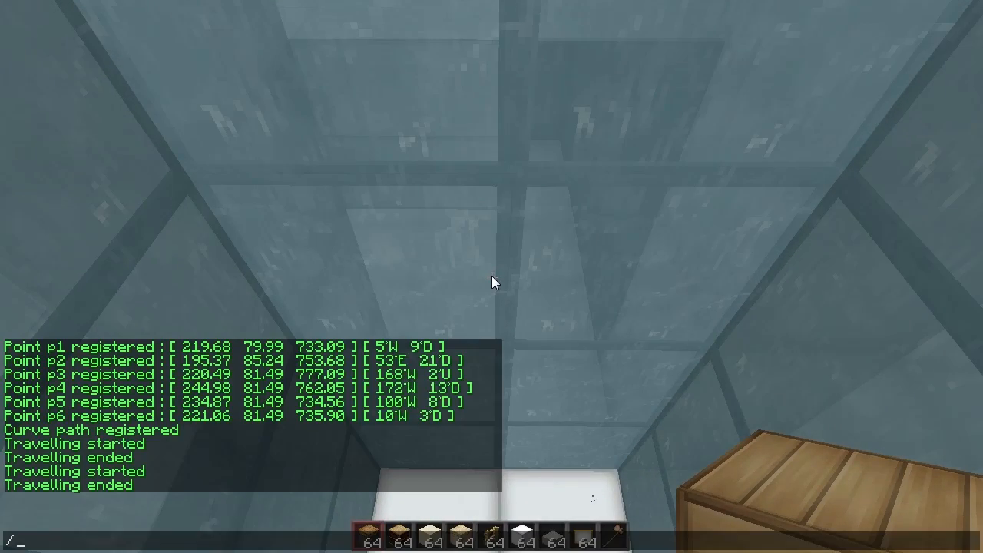
Step: Lock the camera on the roof point with /cam target, then clear all registered points with /cam p clear
type("cam tart")
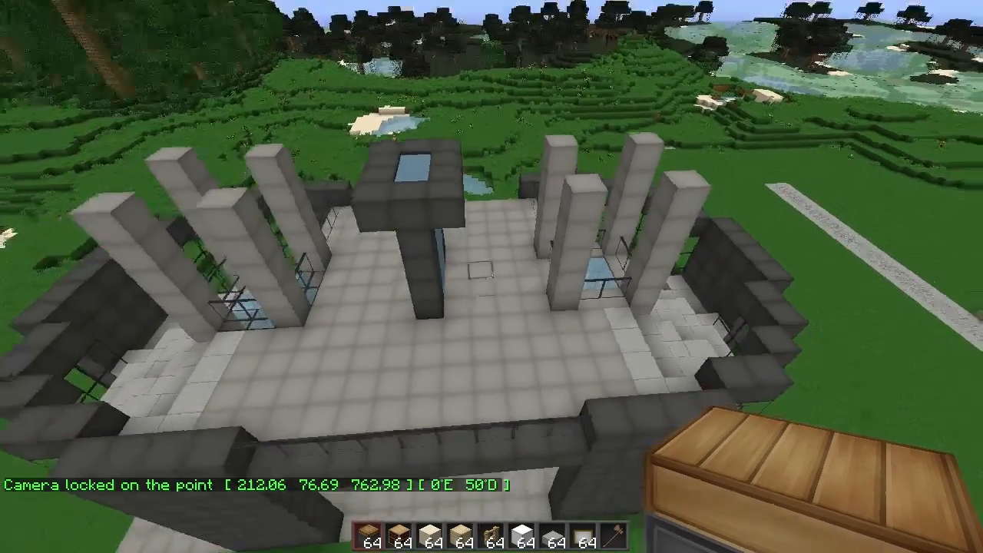
type("/ca")
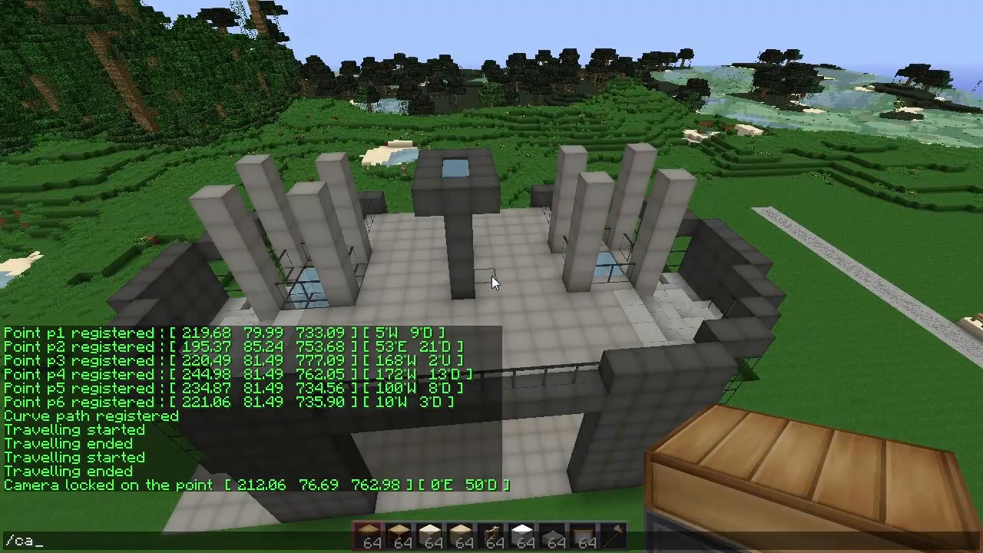
type("m p clear")
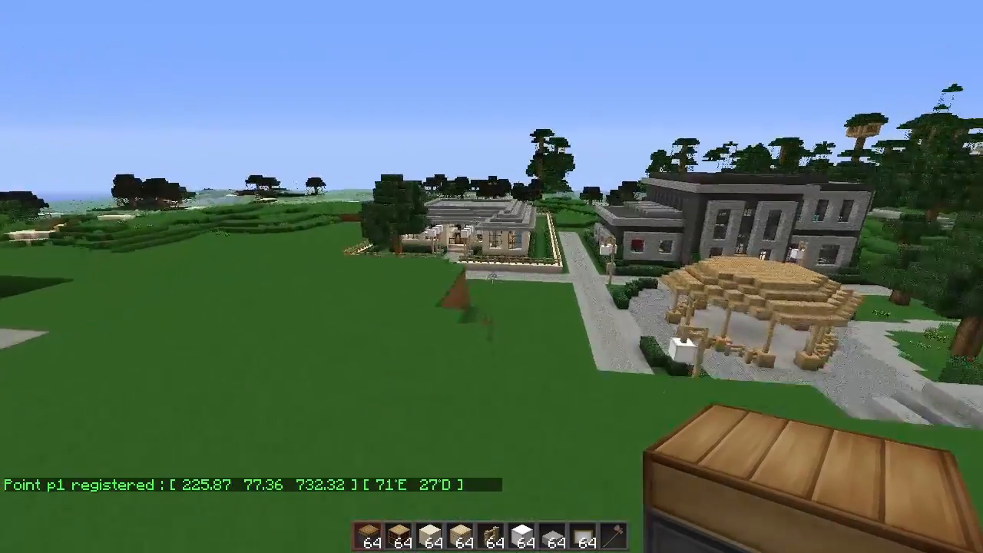
mouse_move(491, 277)
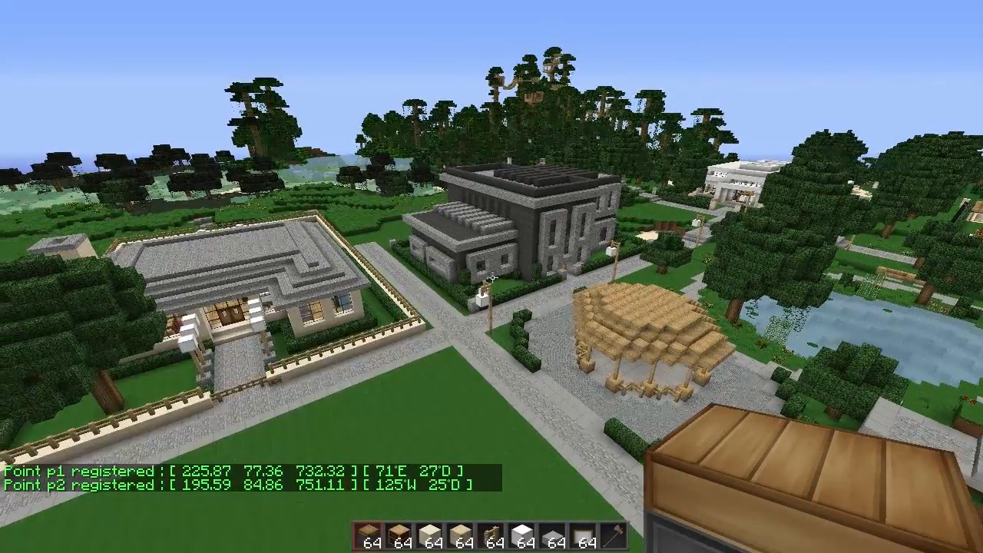
mouse_move(491, 277)
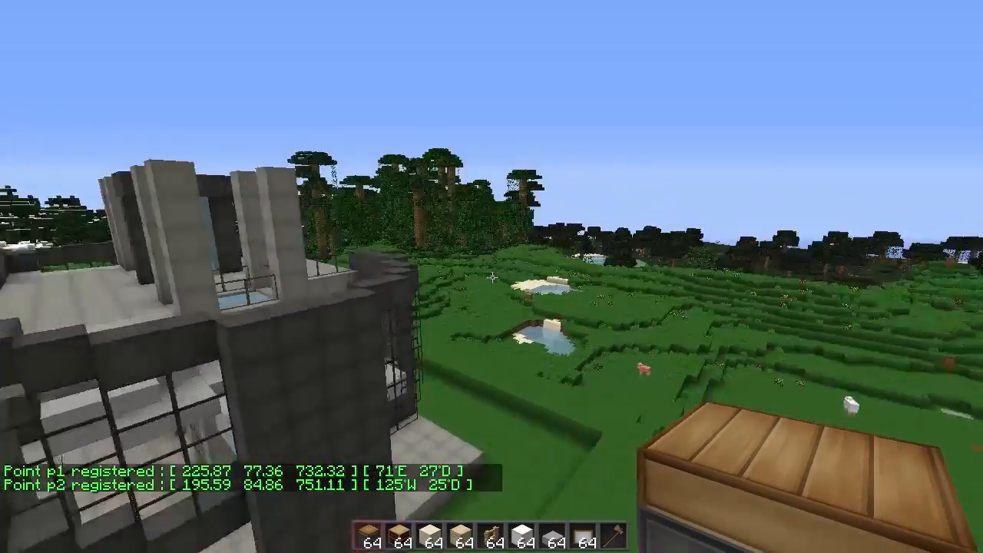
mouse_move(491, 276)
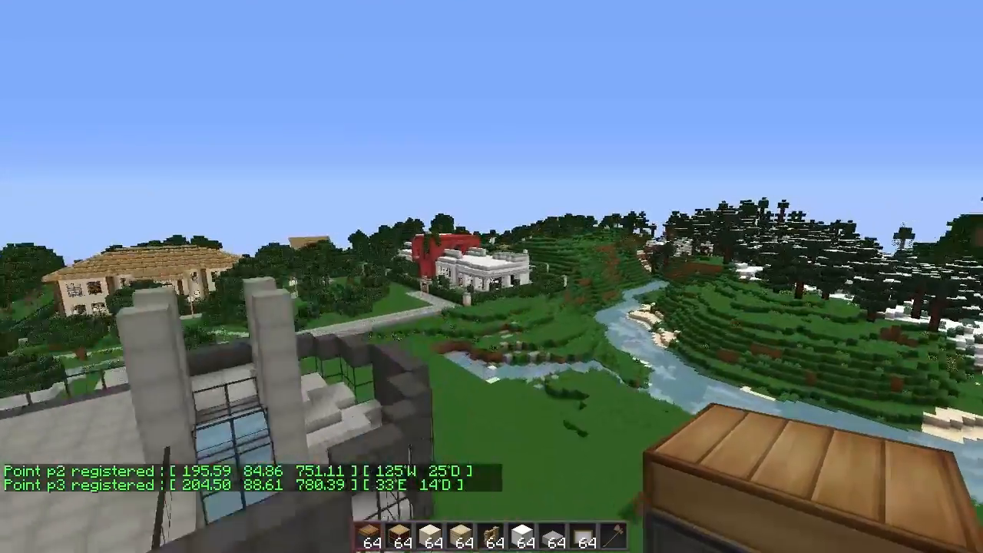
mouse_move(492, 277)
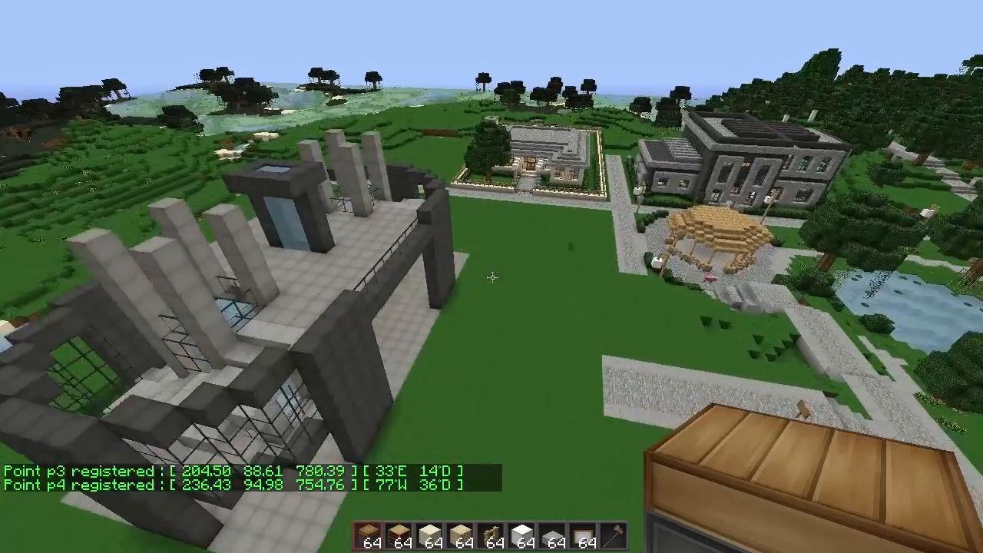
mouse_move(491, 276)
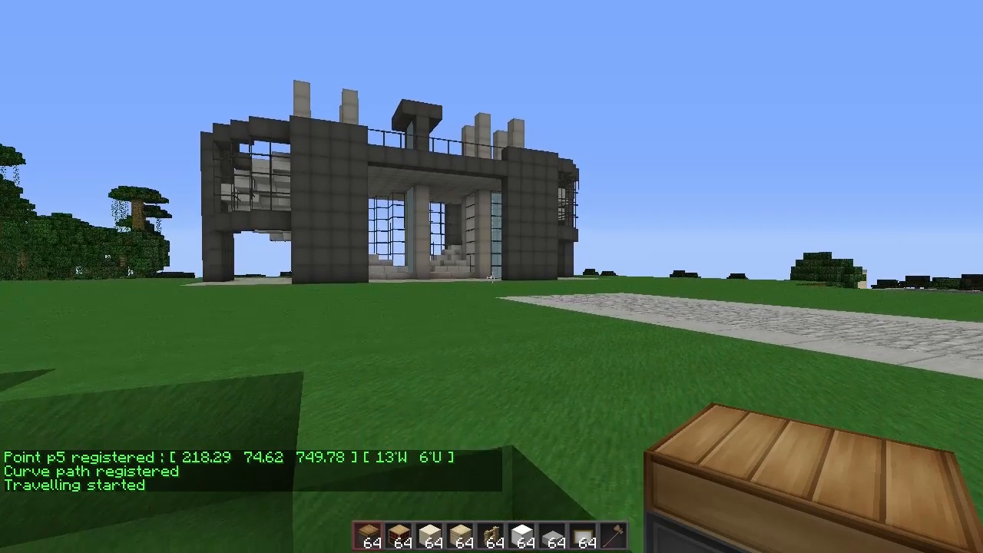
Step: Stop the running flight with /cam stop, then restart it with /cam start
type("/cam sta")
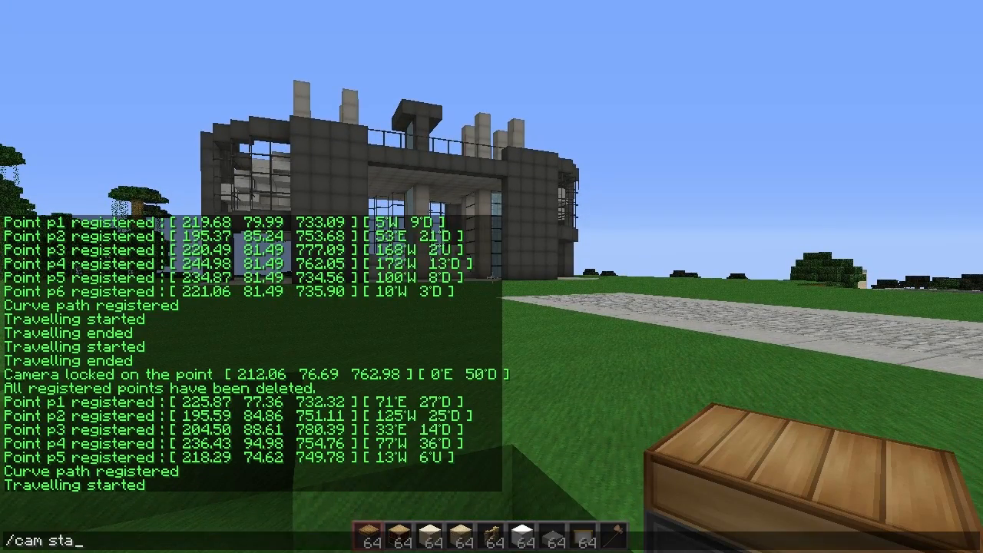
key("Return")
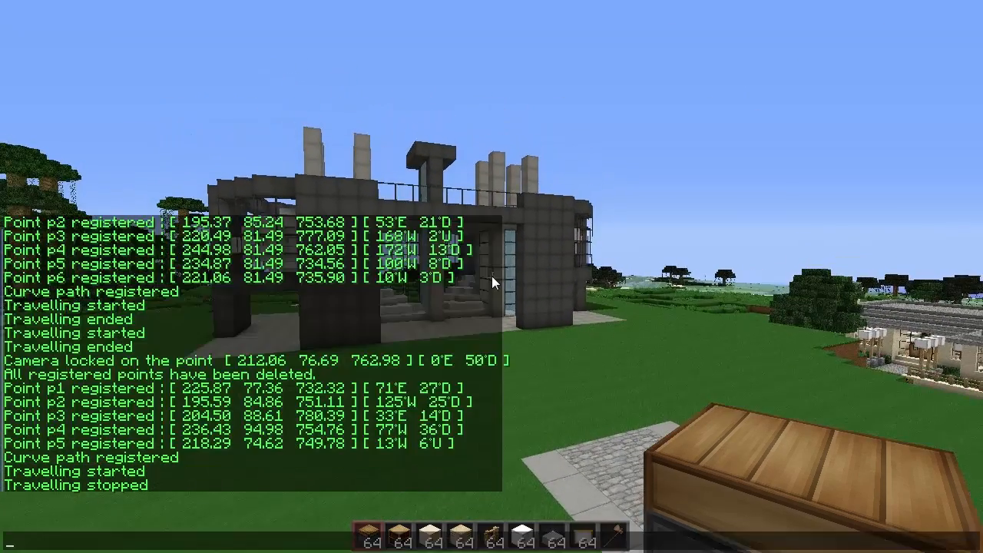
type("/cam sta")
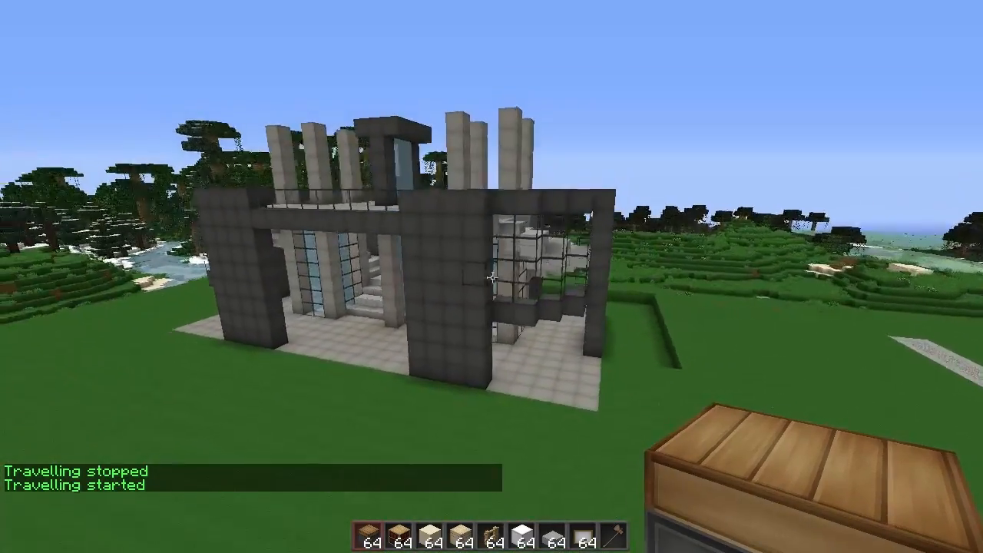
mouse_move(491, 276)
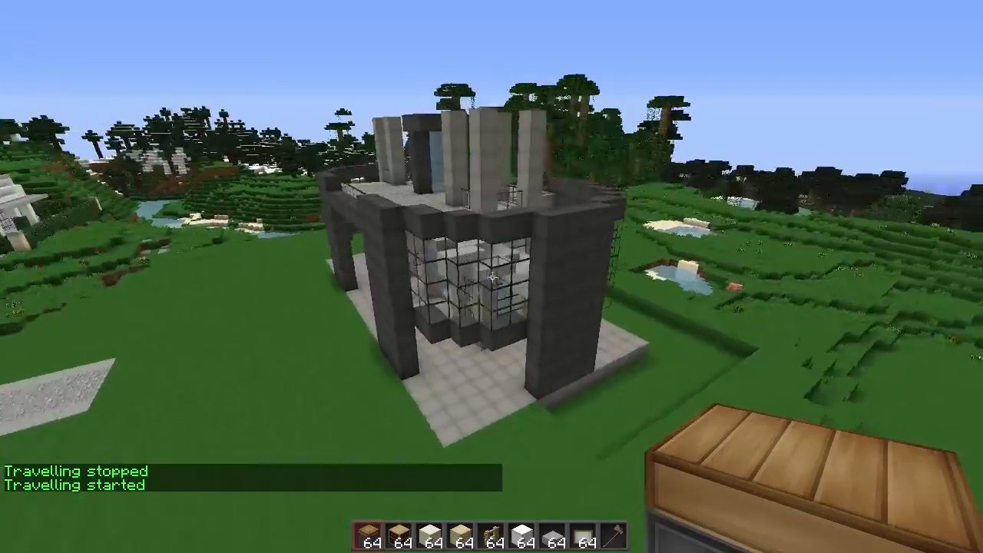
mouse_move(492, 277)
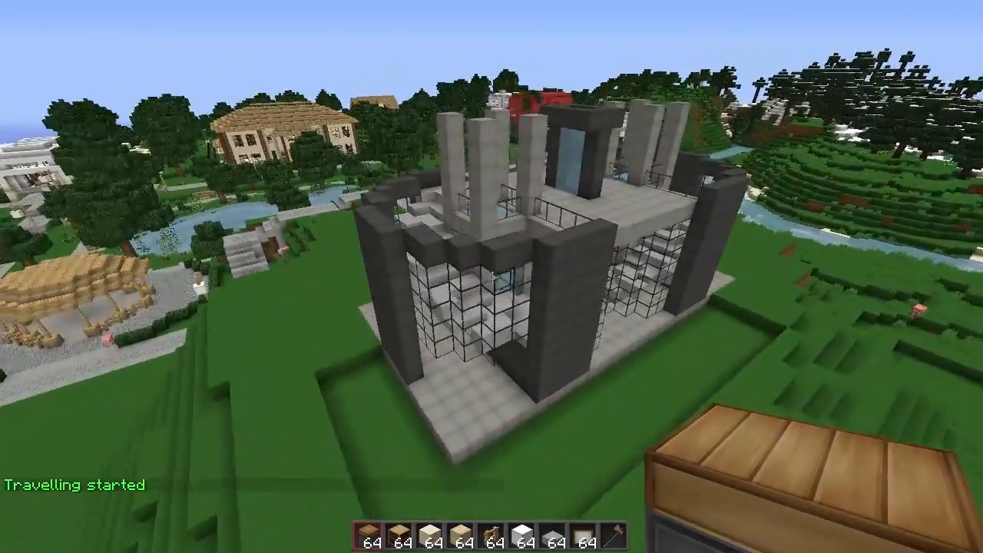
mouse_move(492, 276)
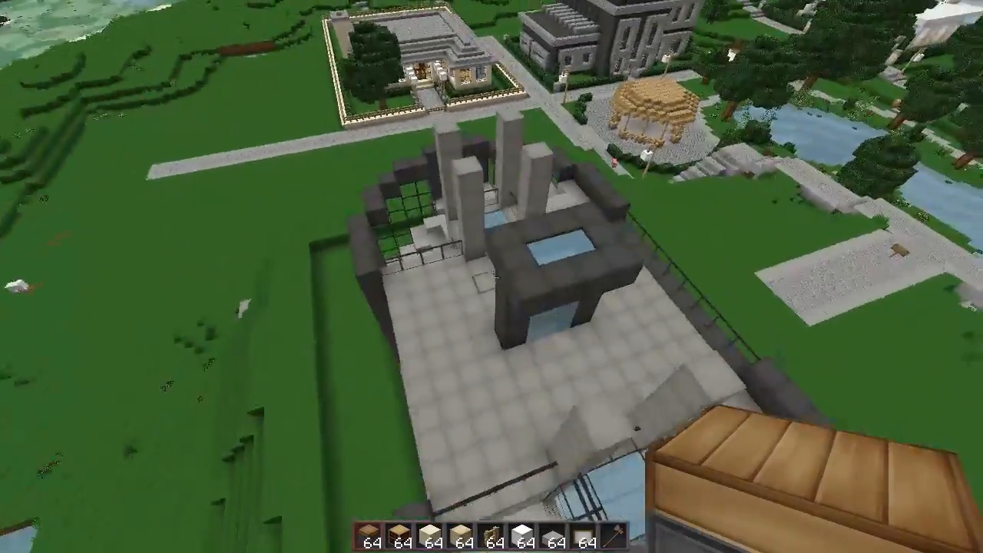
mouse_move(491, 277)
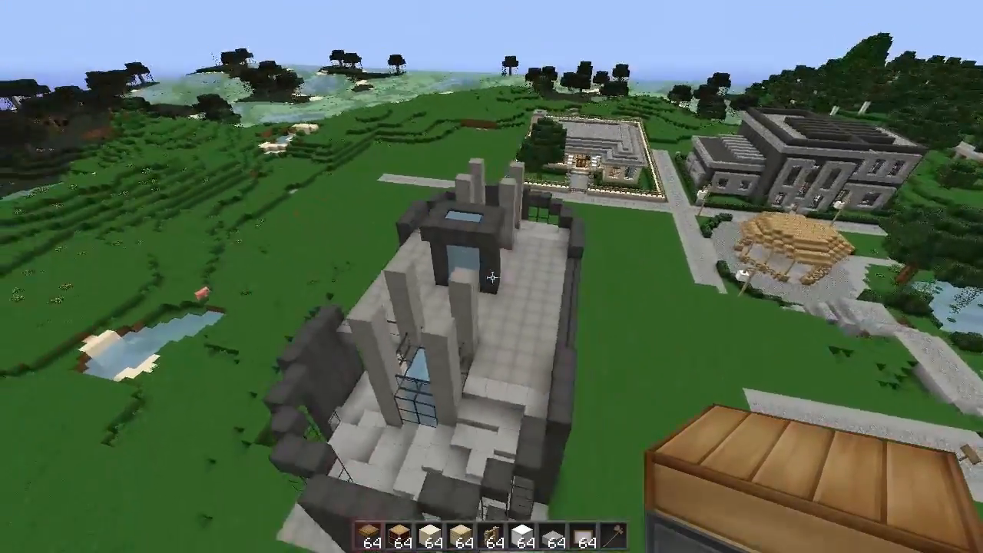
mouse_move(492, 277)
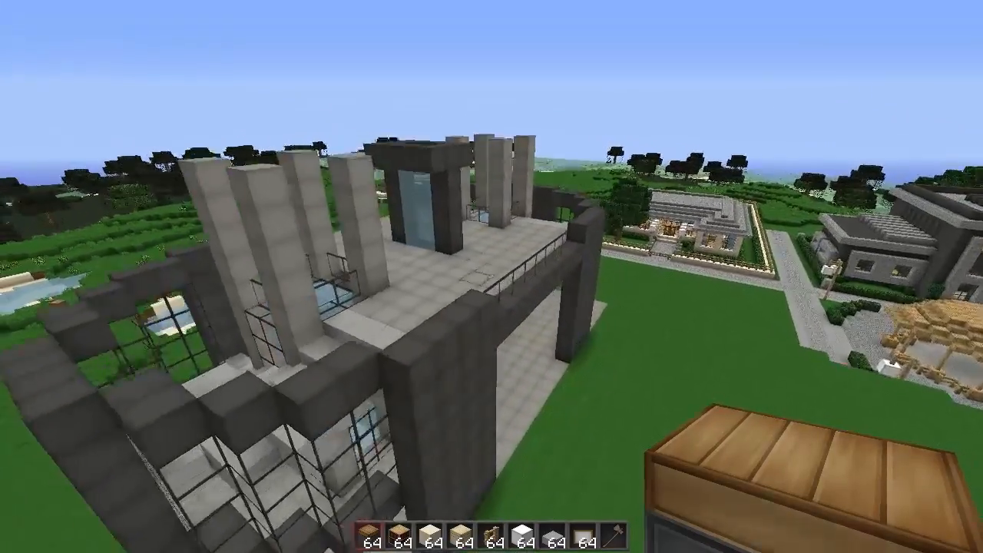
mouse_move(492, 277)
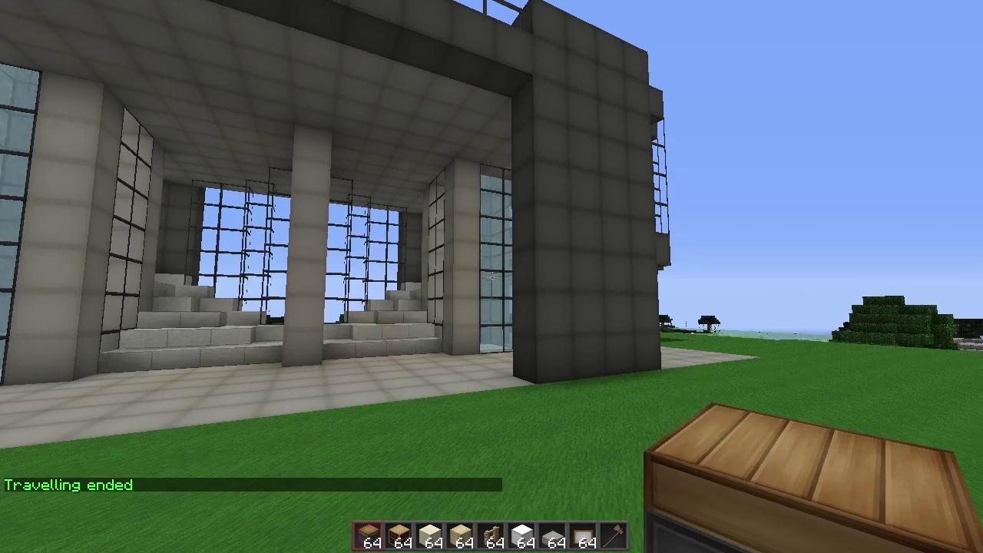
mouse_move(492, 276)
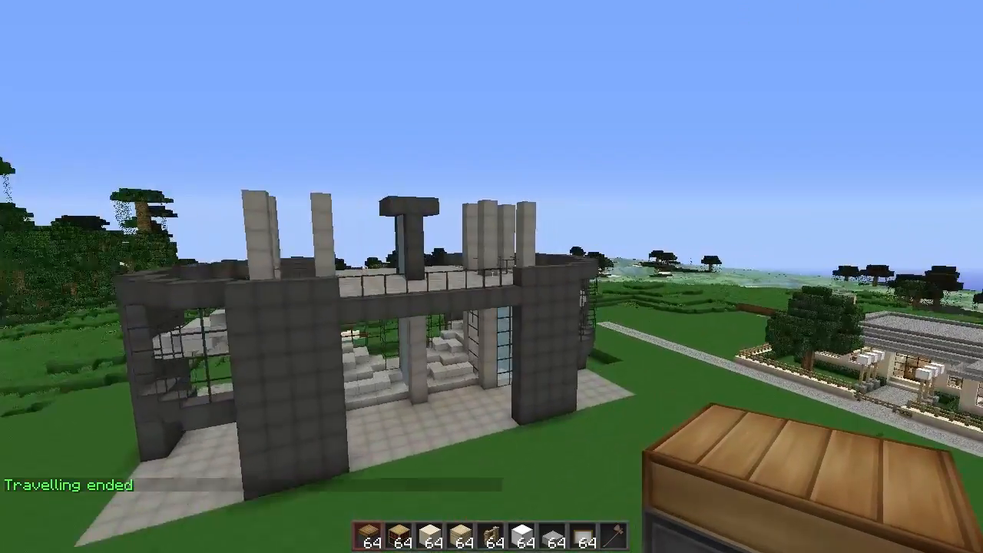
mouse_move(491, 277)
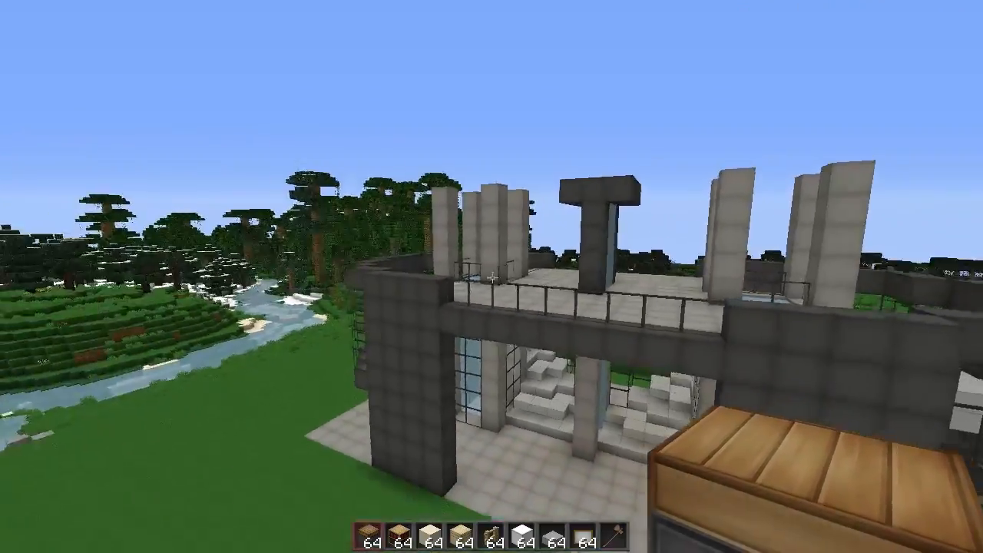
mouse_move(491, 276)
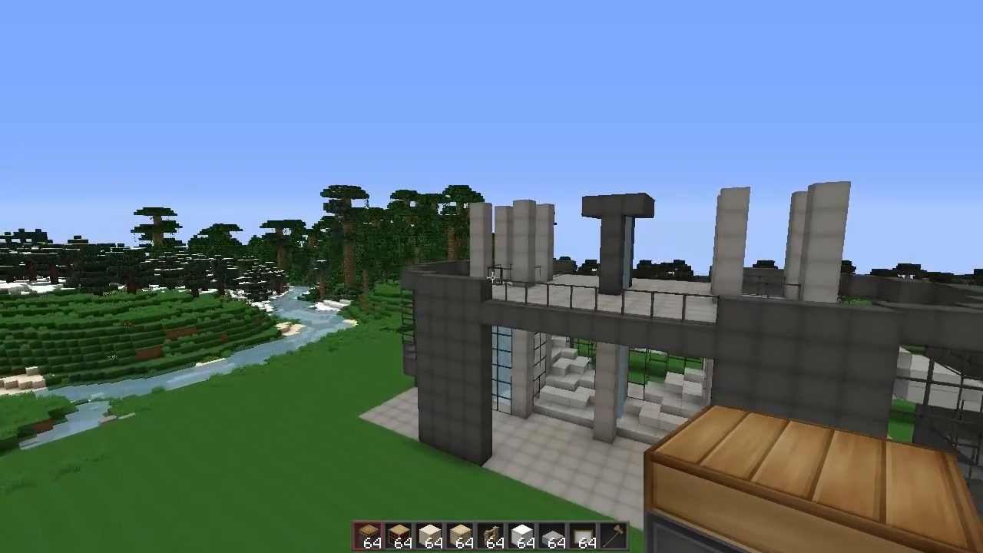
mouse_move(492, 277)
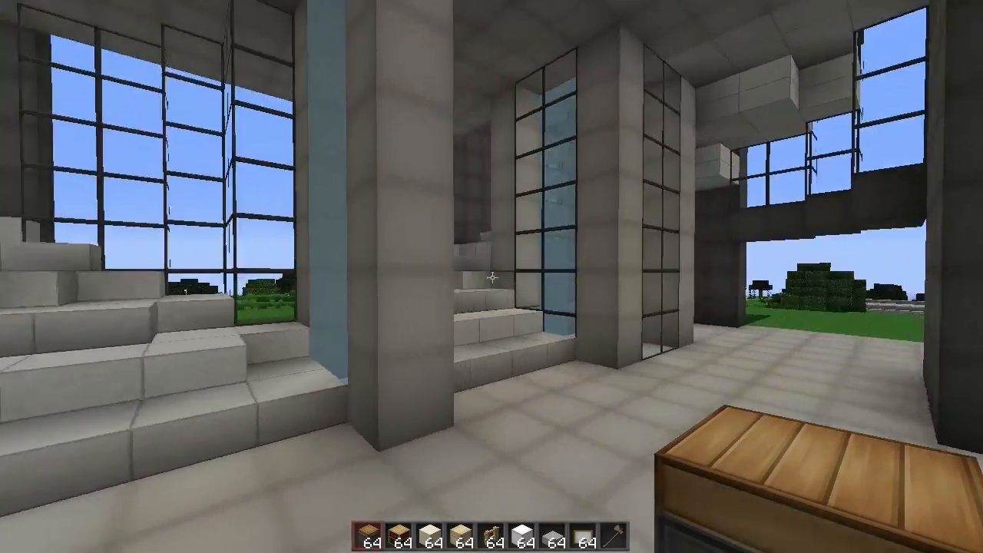
mouse_move(491, 276)
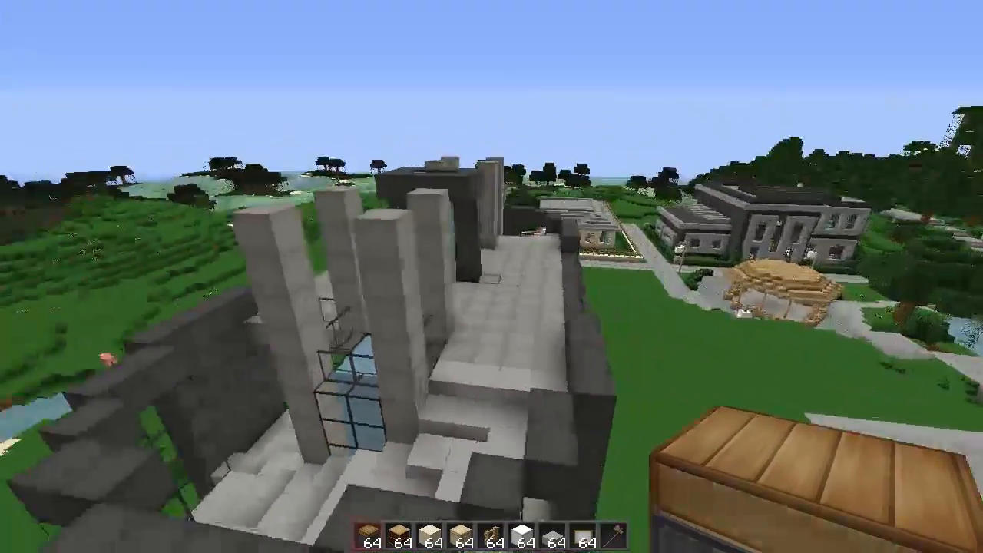
mouse_move(491, 276)
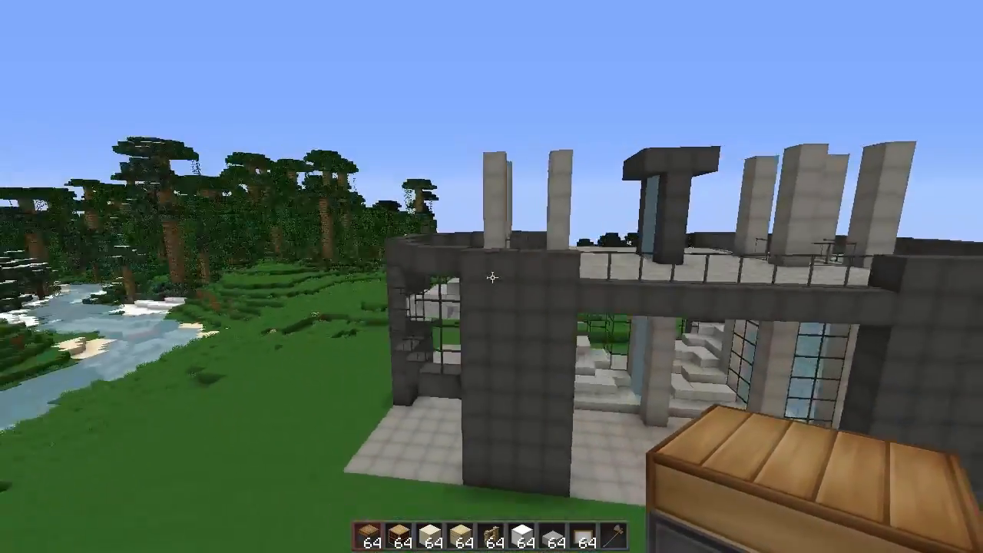
mouse_move(492, 276)
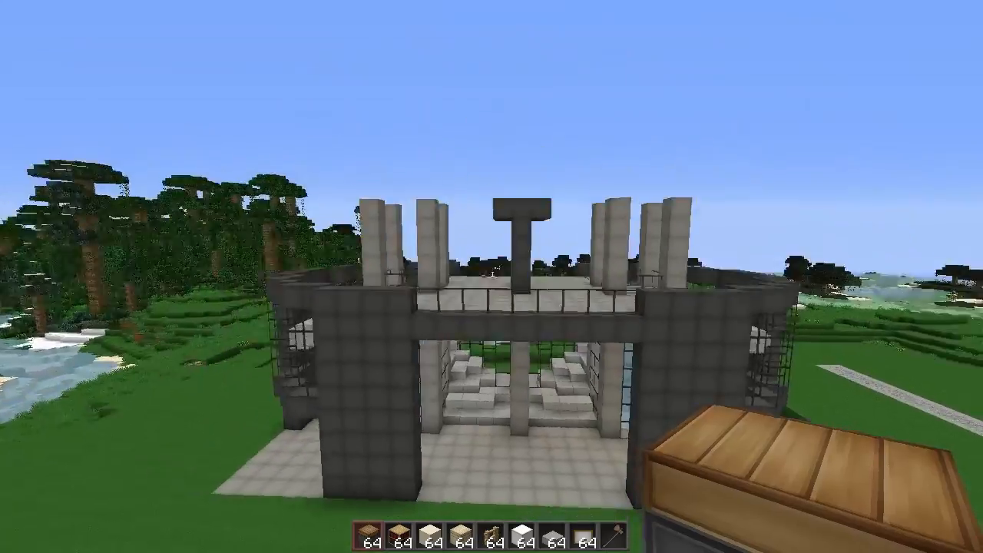
mouse_move(491, 276)
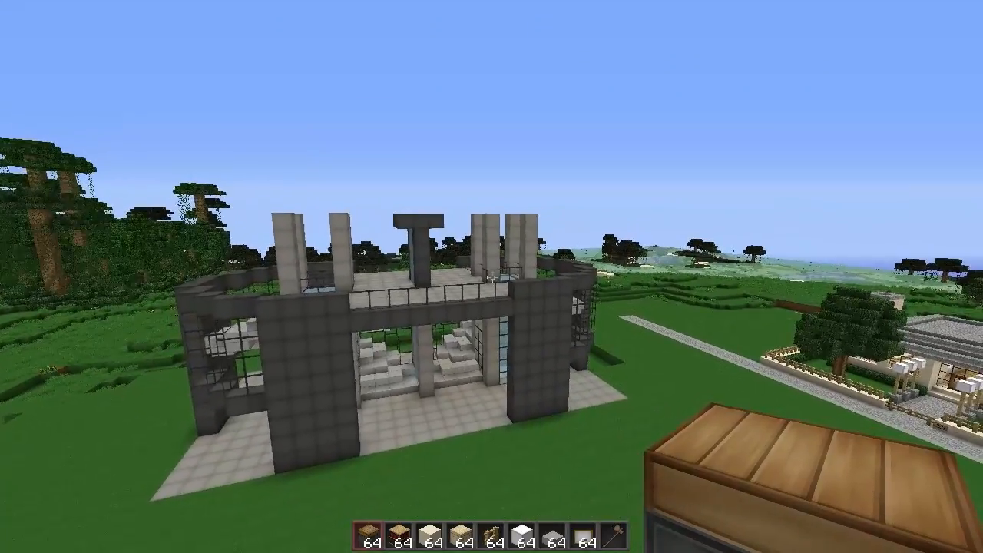